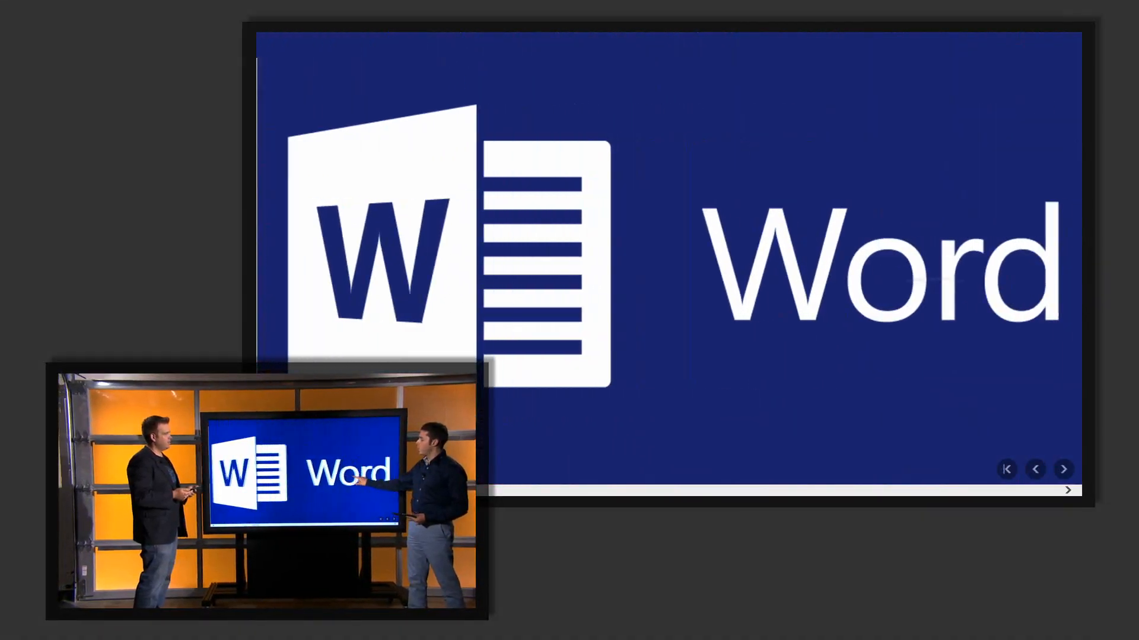
Step: Advance the Sway from the Word slide to the web canvas section with the tweet
click(1062, 470)
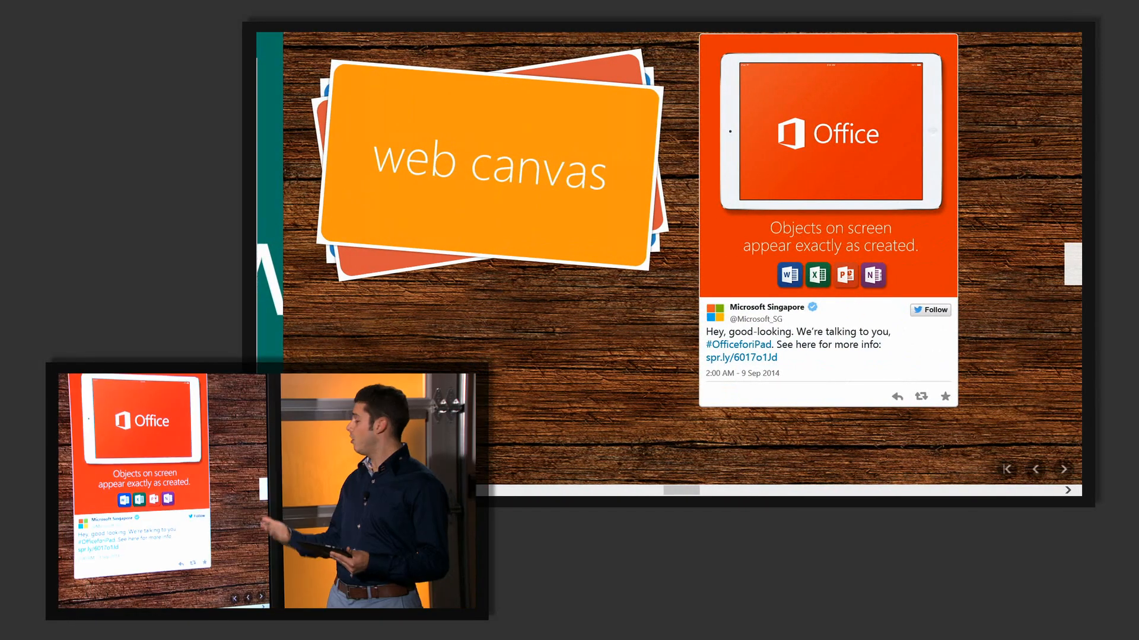
Step: Open the Twitter profile of the embedded tweet's author from the tweet card
click(930, 309)
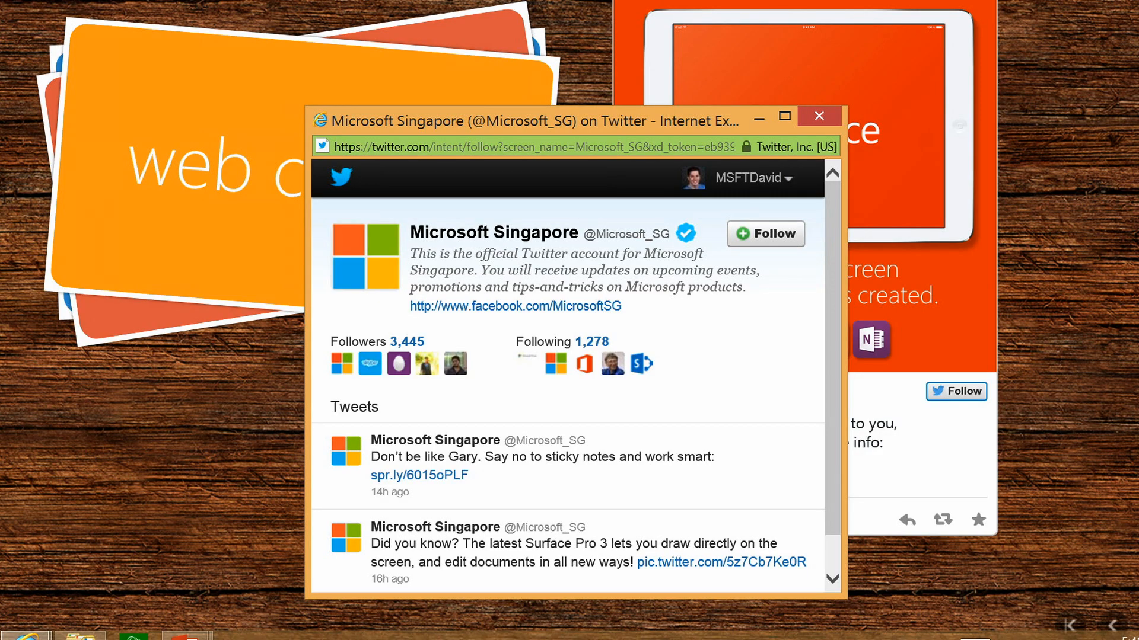
click(817, 116)
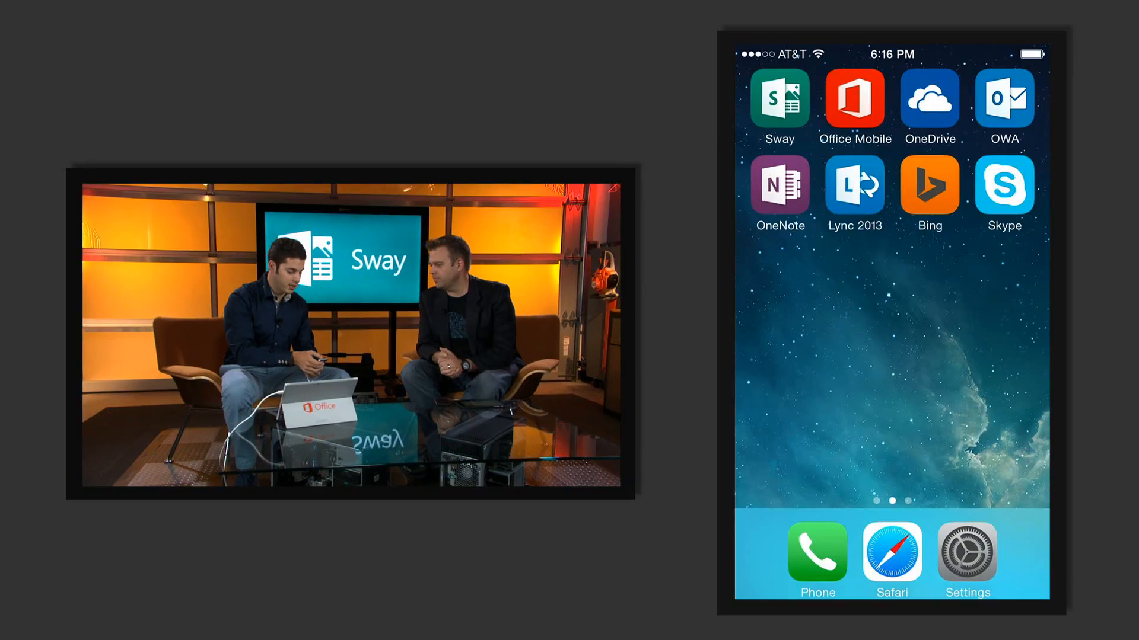
Step: Start a new sway on the phone titled 'Garage series recap' and launch the camera for a photo
click(780, 102)
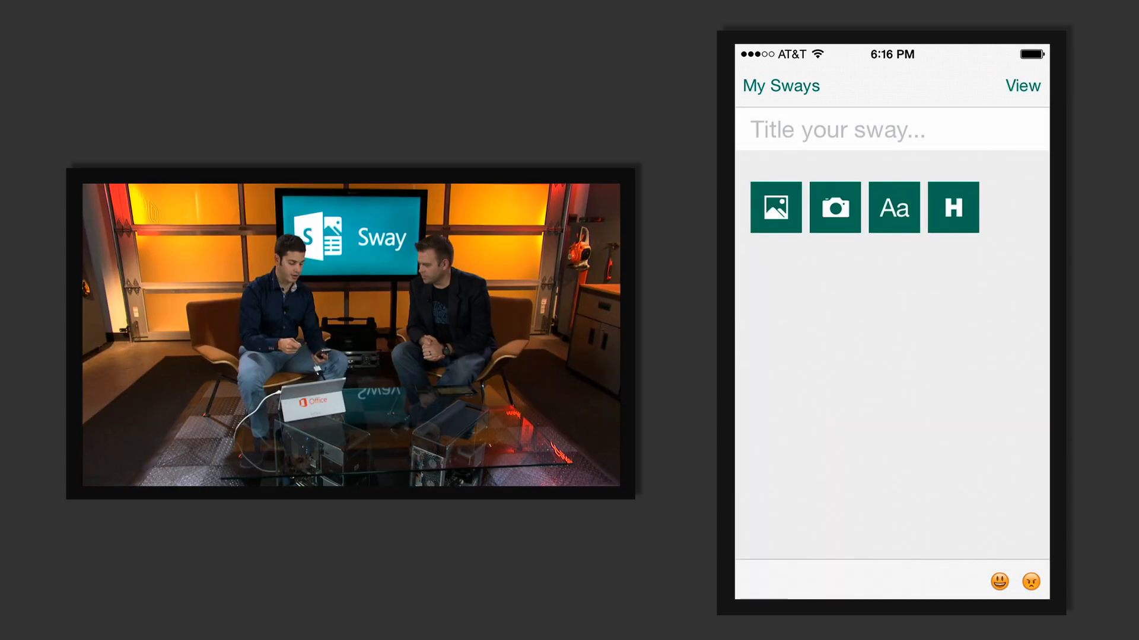
click(836, 129)
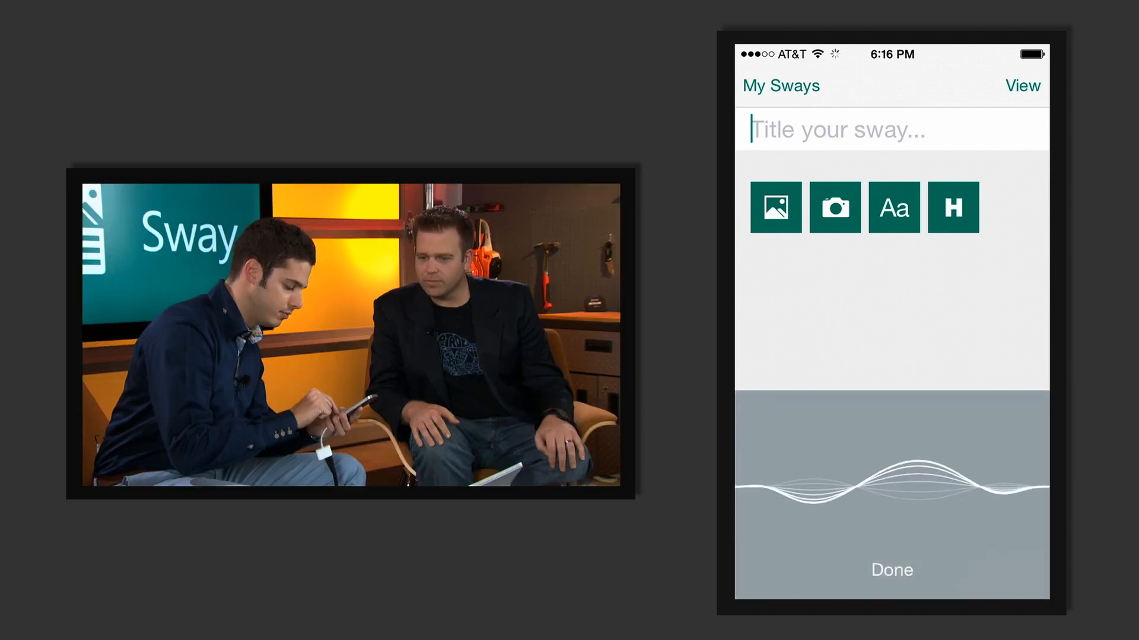
text(Garage series recap)
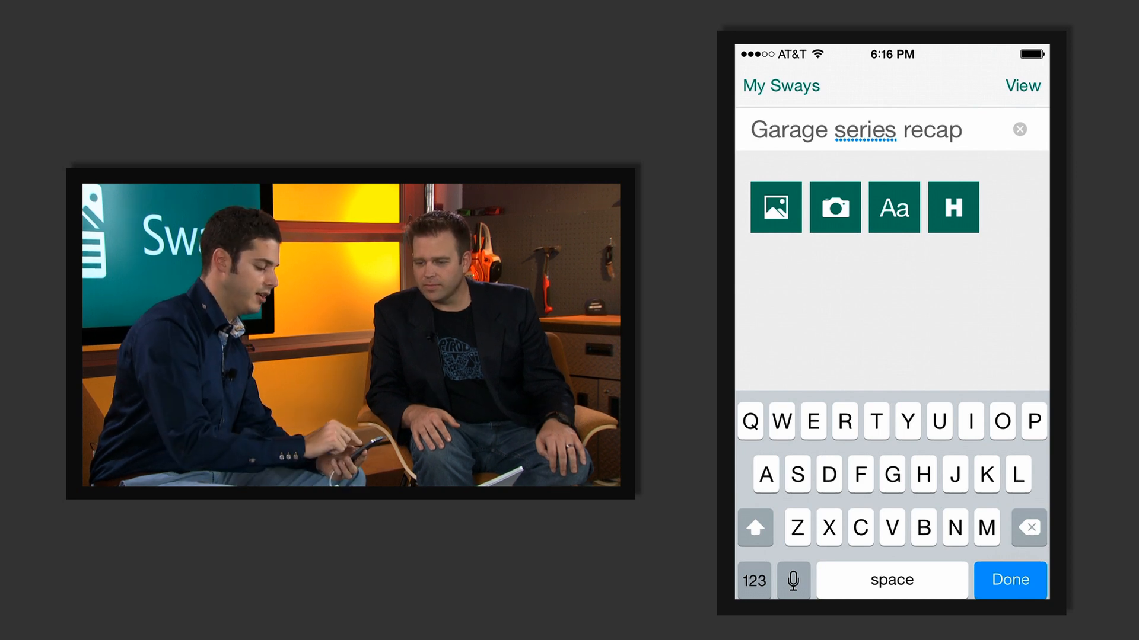
click(834, 207)
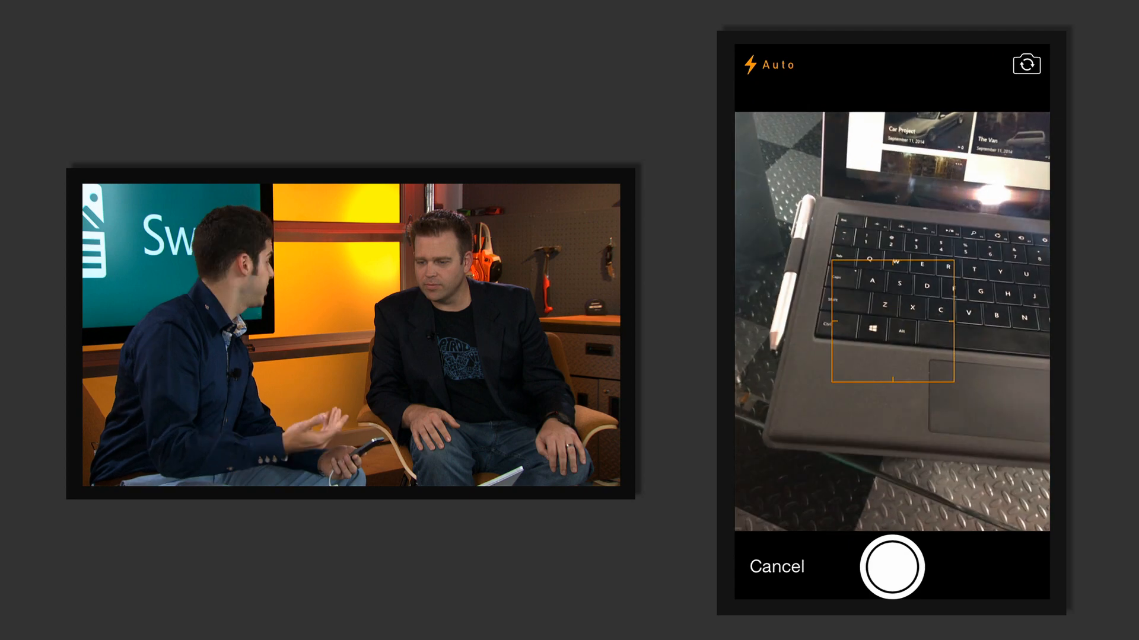
Step: Capture a photo of the presenters into the sway and open it for captioning
click(892, 567)
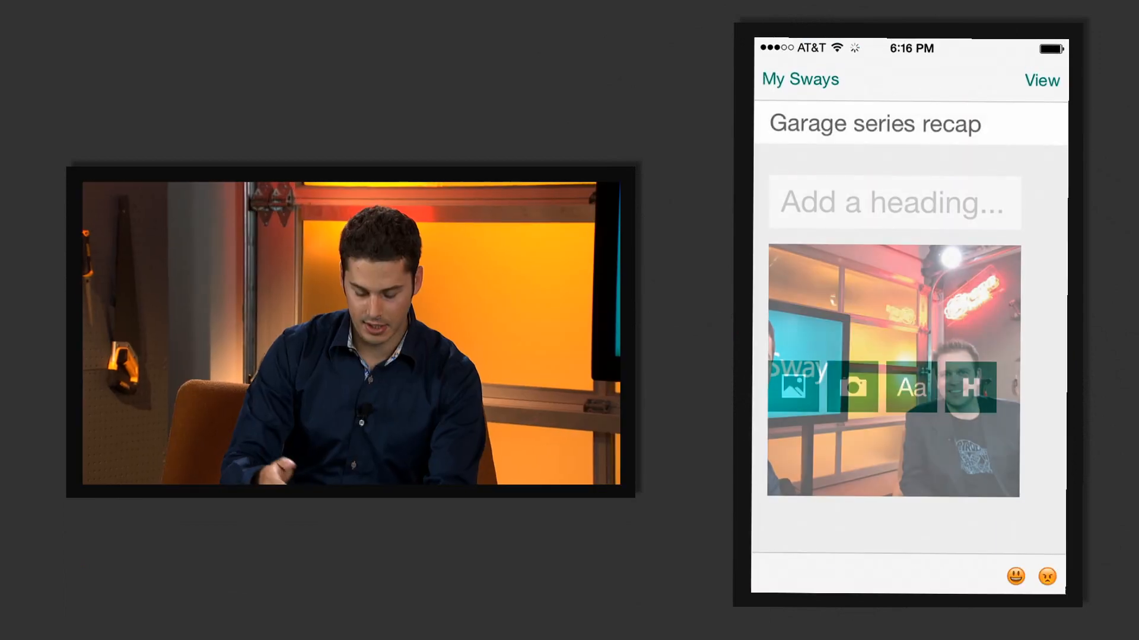
scroll(down, 3)
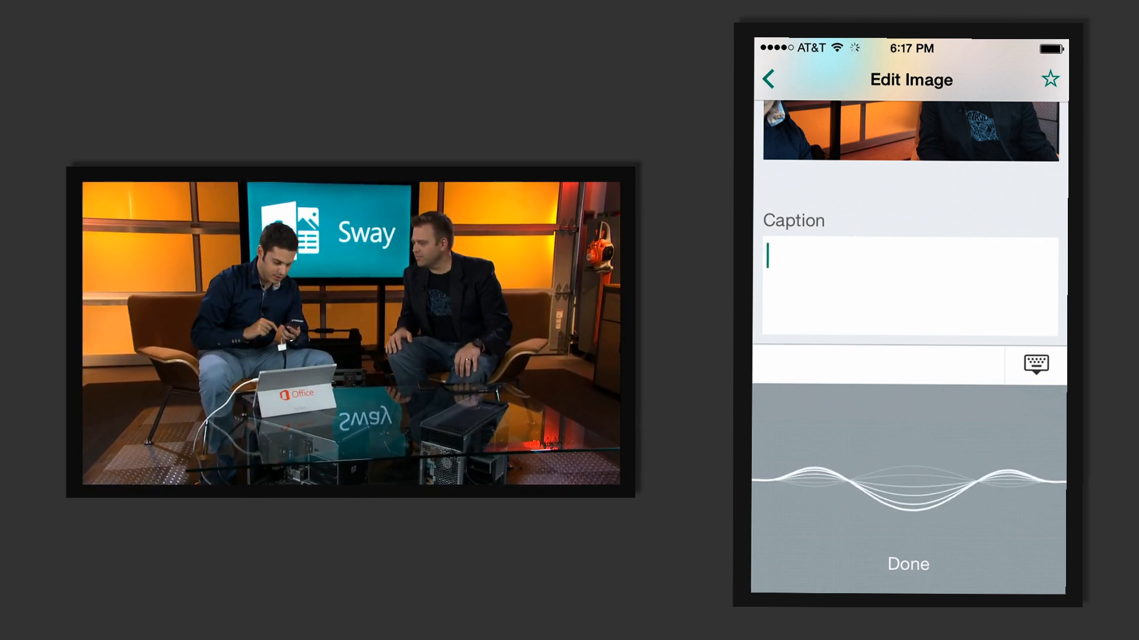
Step: Caption the photo 'Jeremy and I on the garage series about Sway'
click(908, 284)
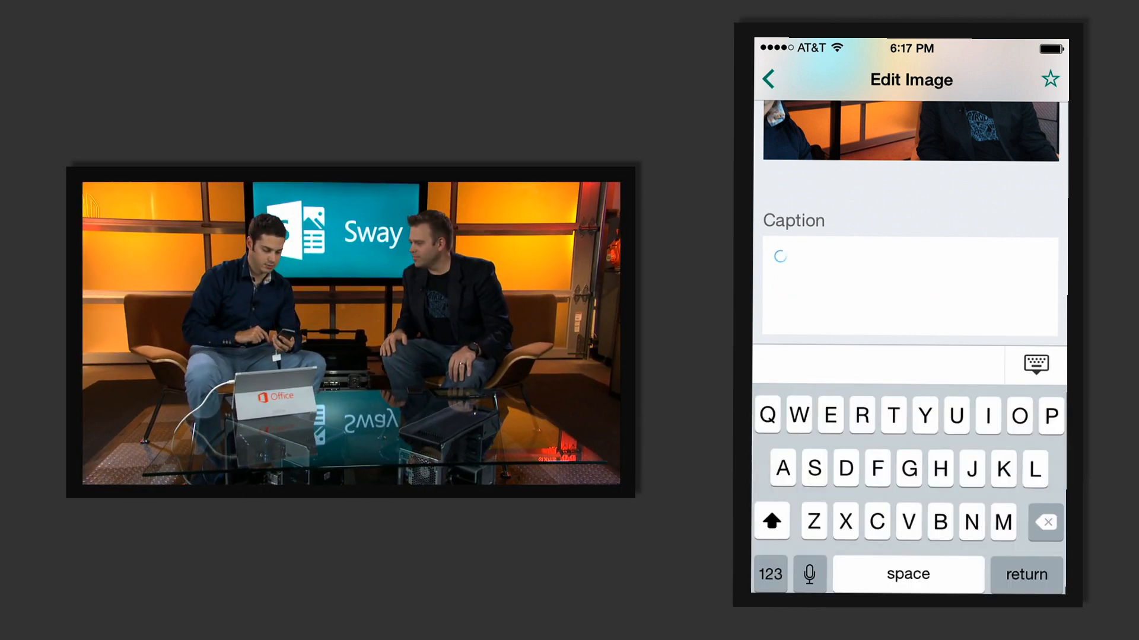
text(Jeremy and I on the garage series about Sway)
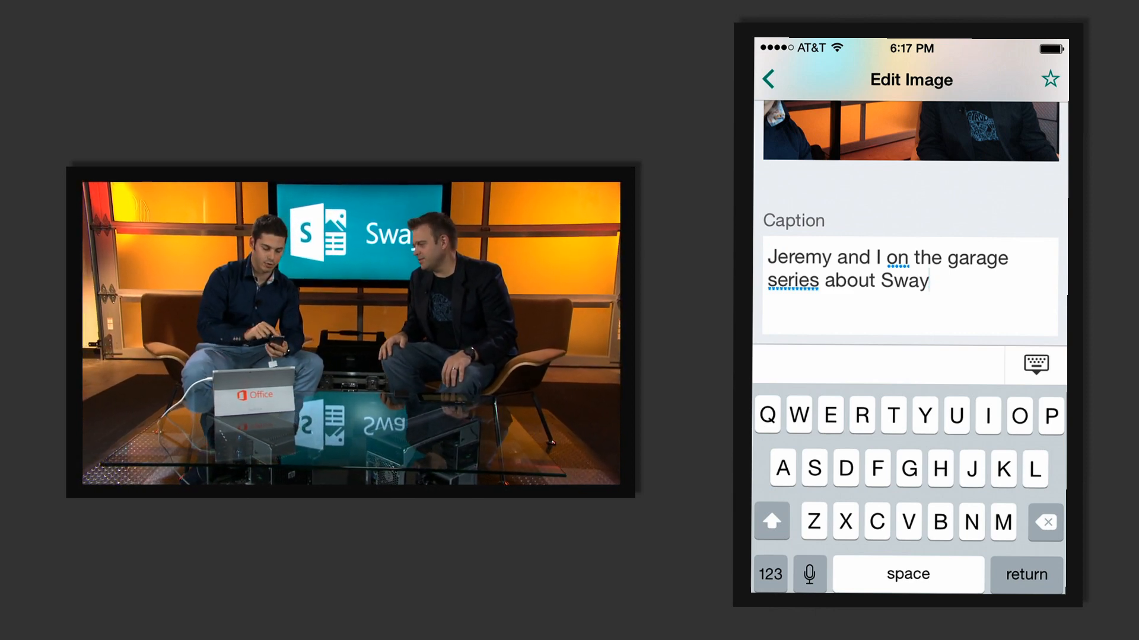
click(769, 80)
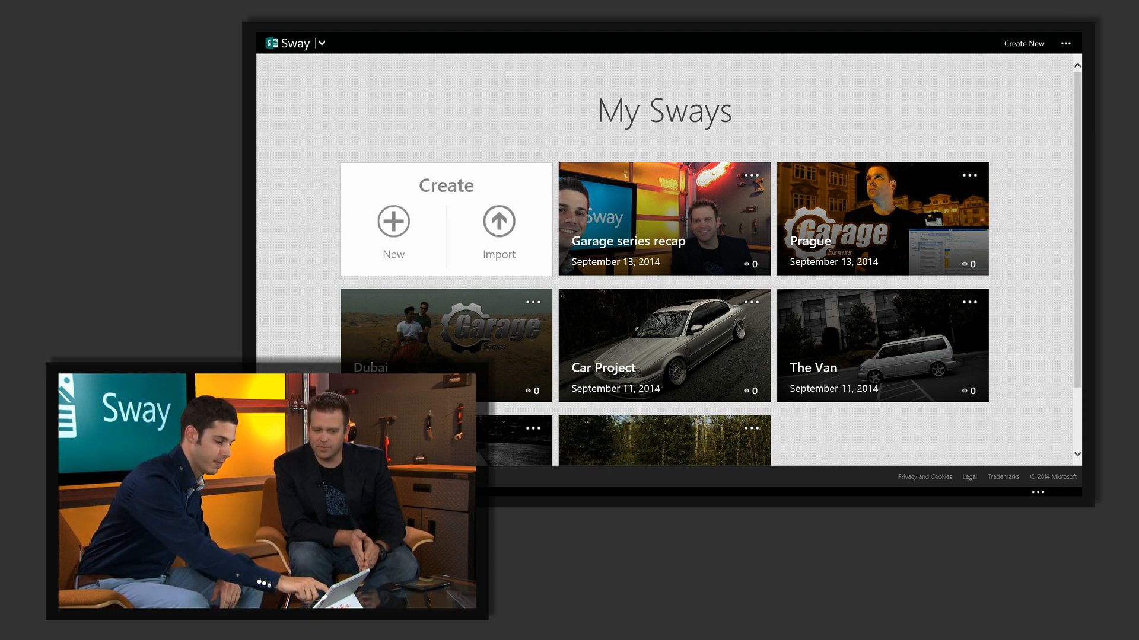
Step: Open the Garage series recap sway from the My Sways page
click(662, 218)
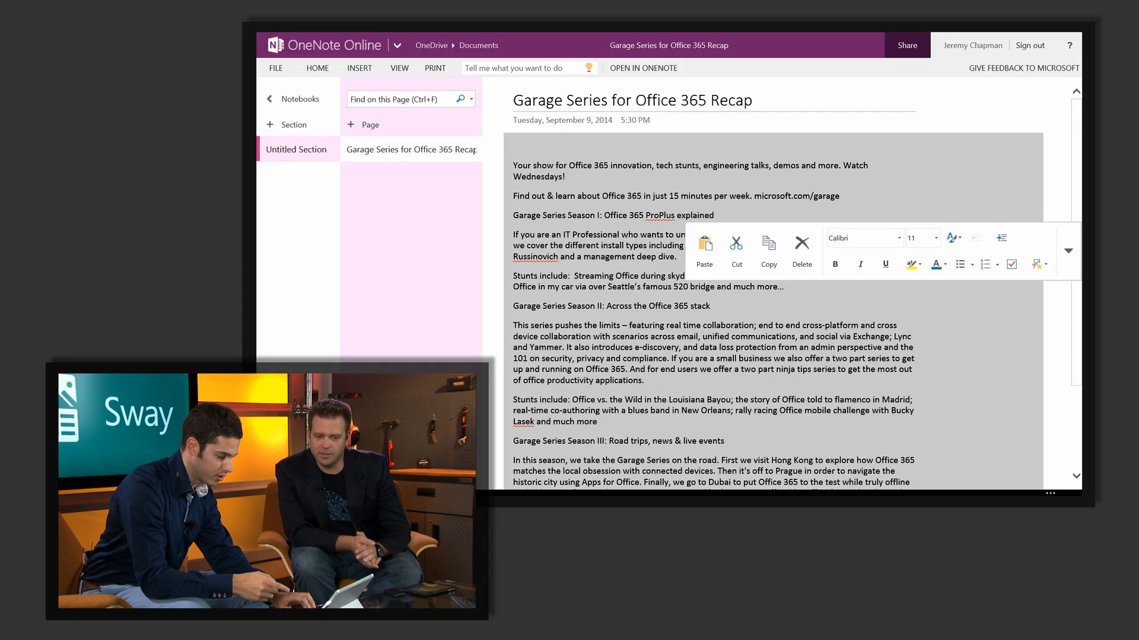
Step: Copy the selected Garage Series recap notes from OneNote Online
click(781, 336)
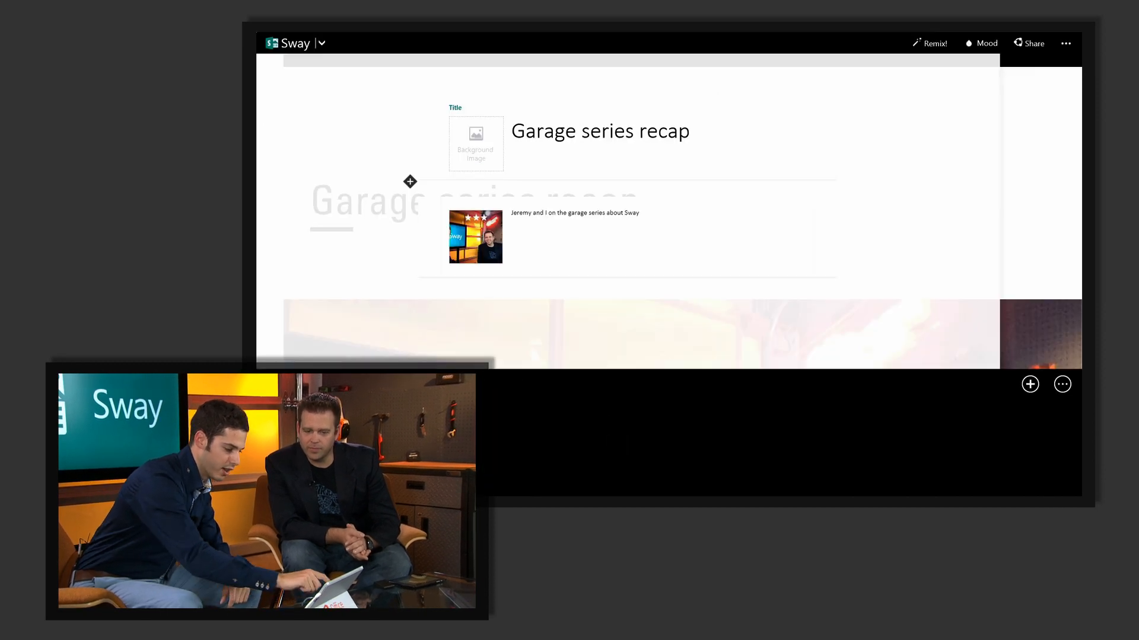
Step: Insert a text card below the title and paste the OneNote recap notes, allowing clipboard access
click(409, 181)
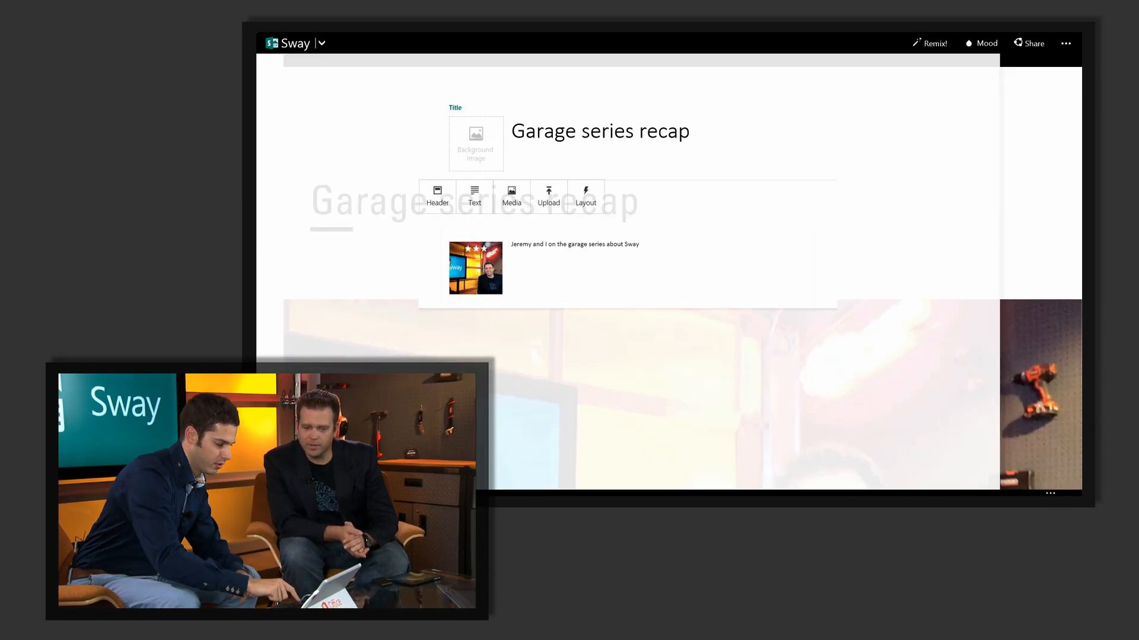
click(474, 194)
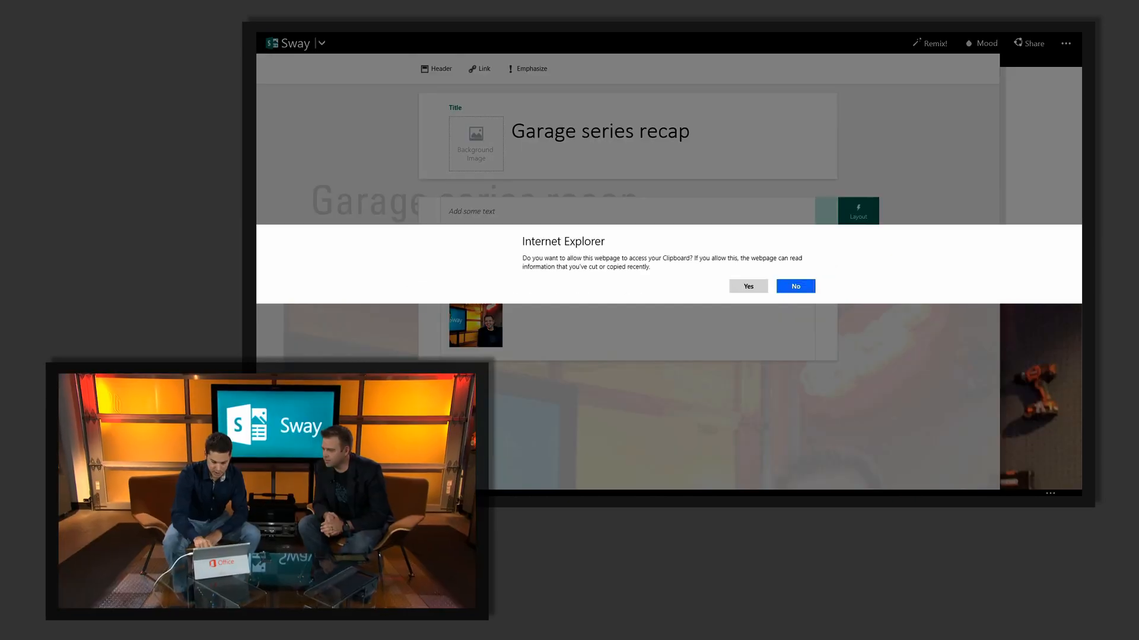
click(747, 286)
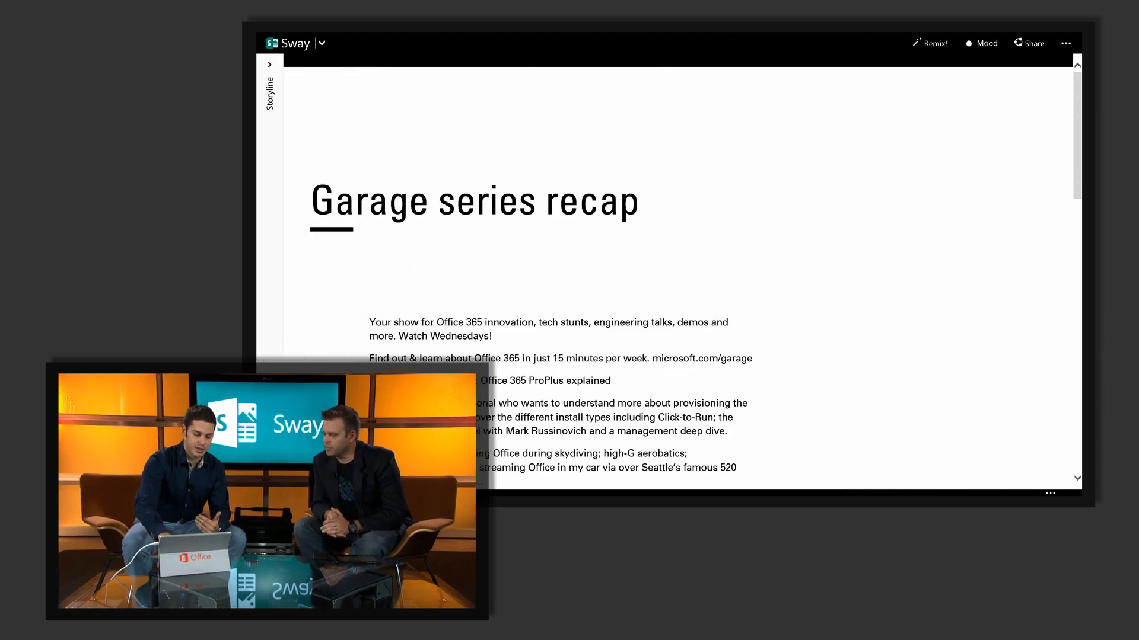
scroll(down, 3)
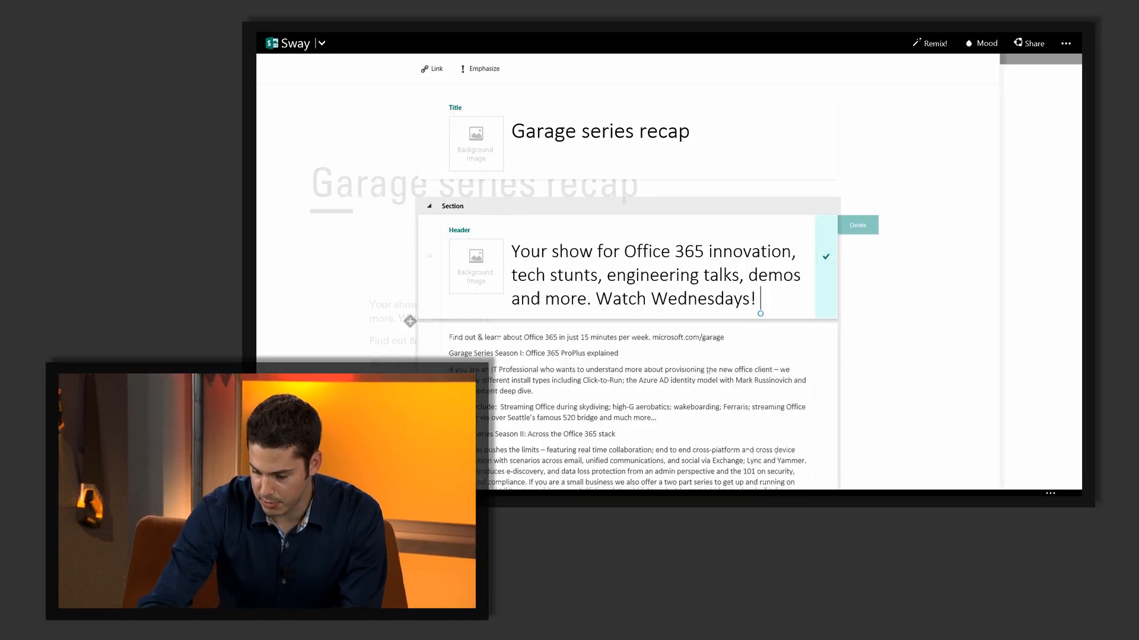
Step: Scroll through the pasted notes to review the intro and season title headers
scroll(down, 3)
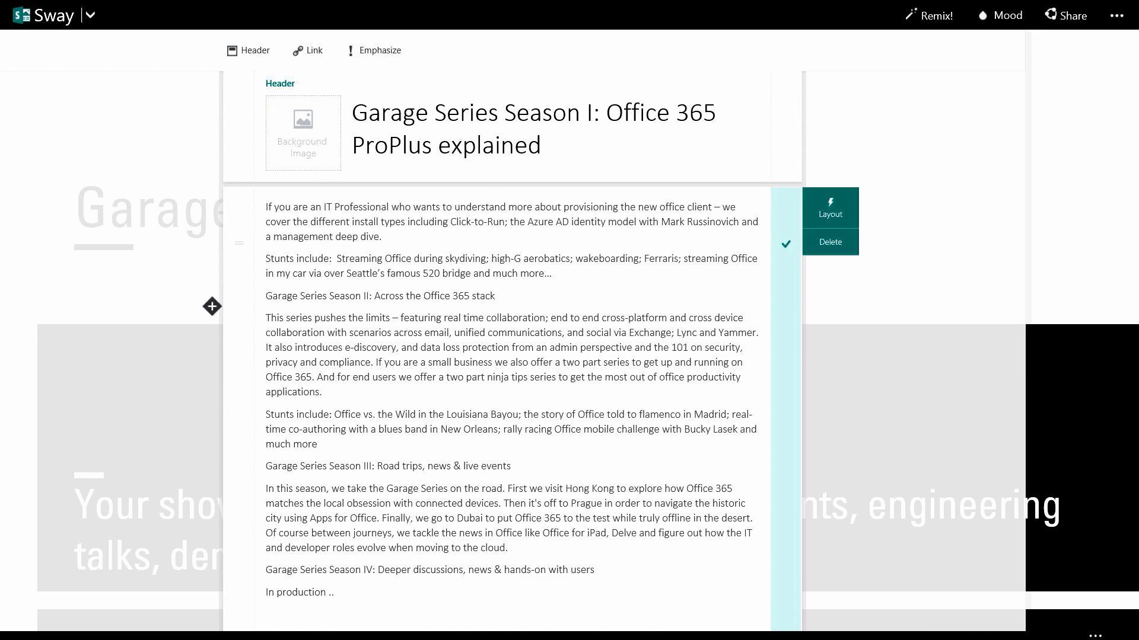
scroll(down, 3)
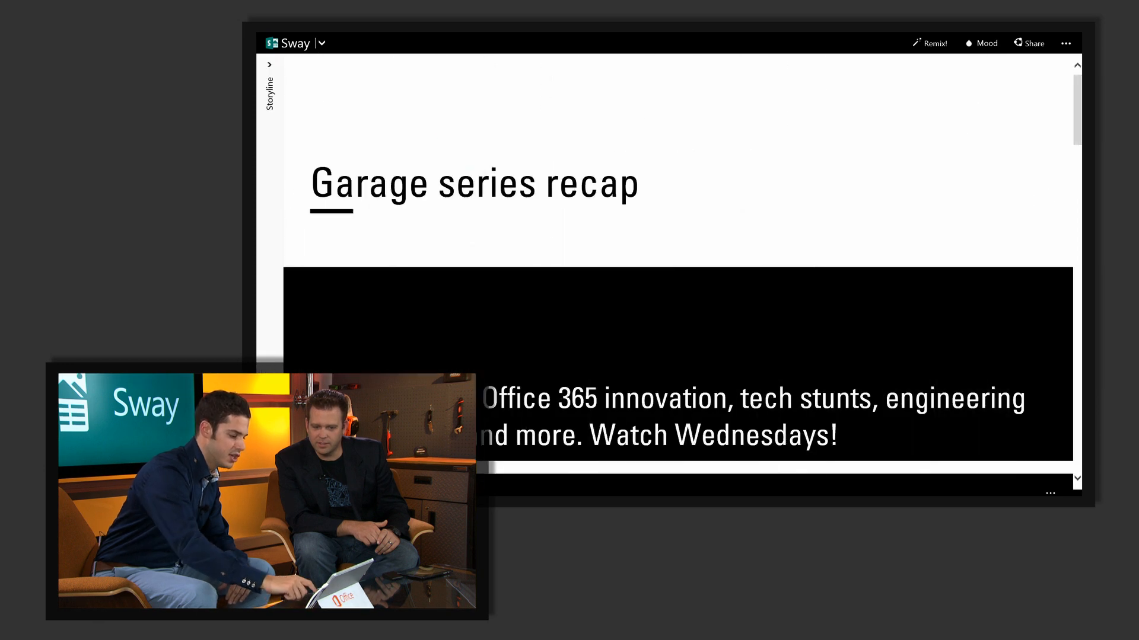
scroll(down, 3)
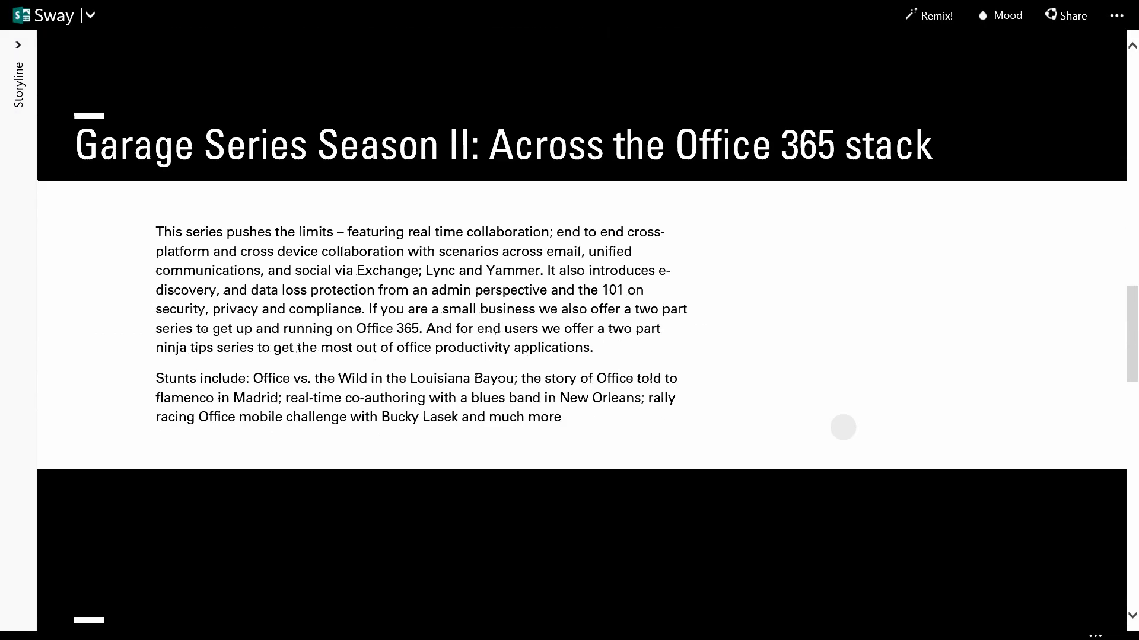
scroll(down, 3)
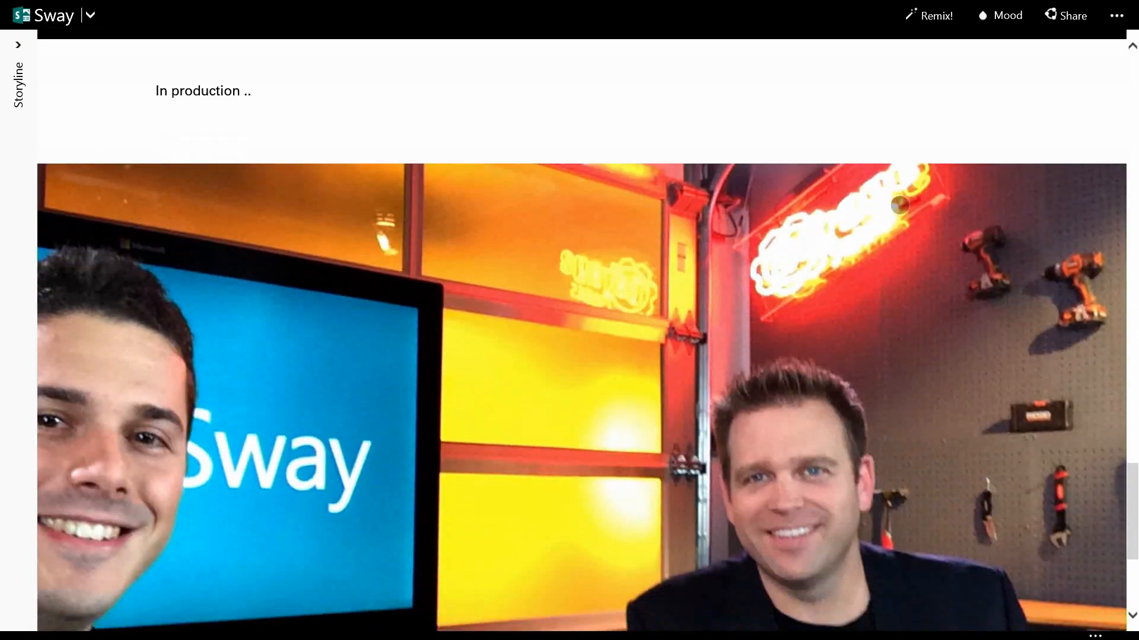
scroll(down, 3)
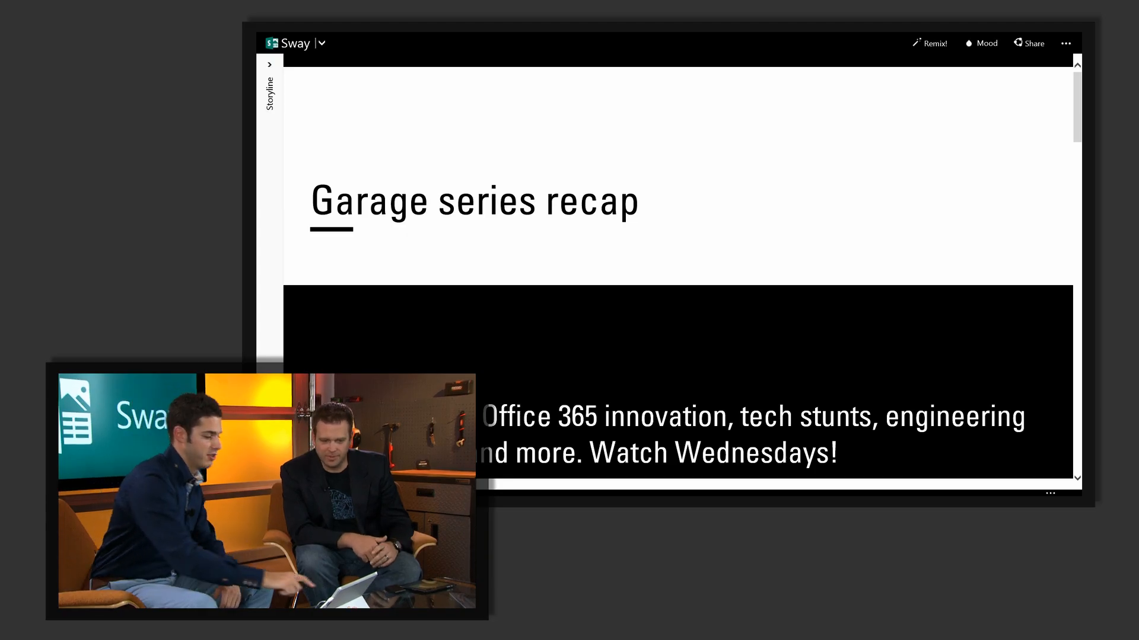
Step: Open the OneDrive Pictures folder in the Insert pane and set a rally car image behind the title
scroll(down, 3)
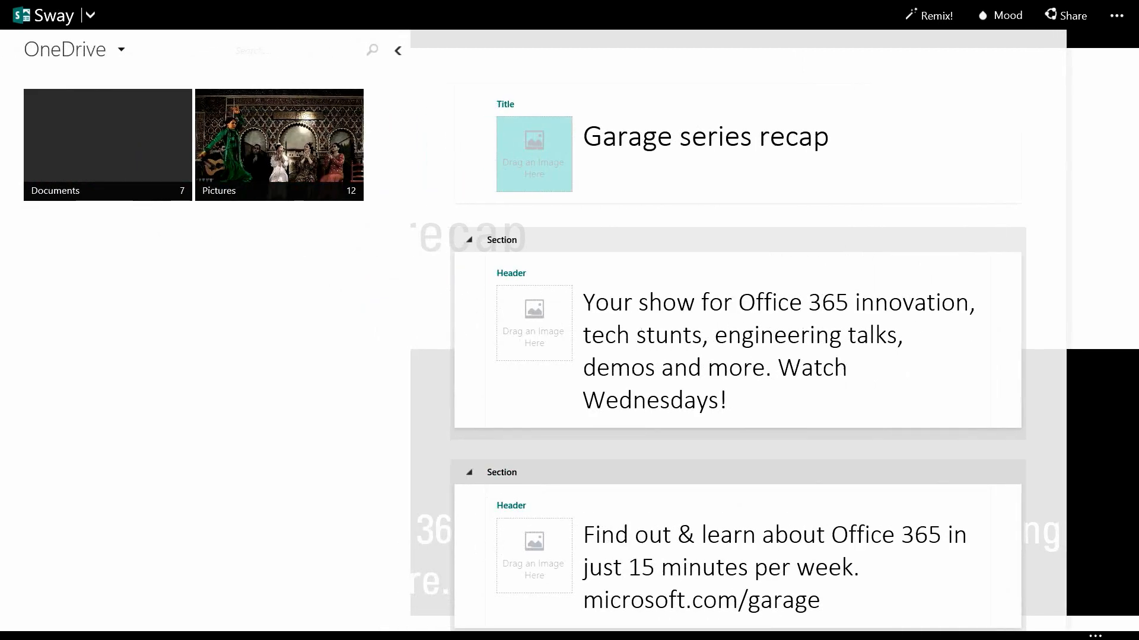
click(122, 50)
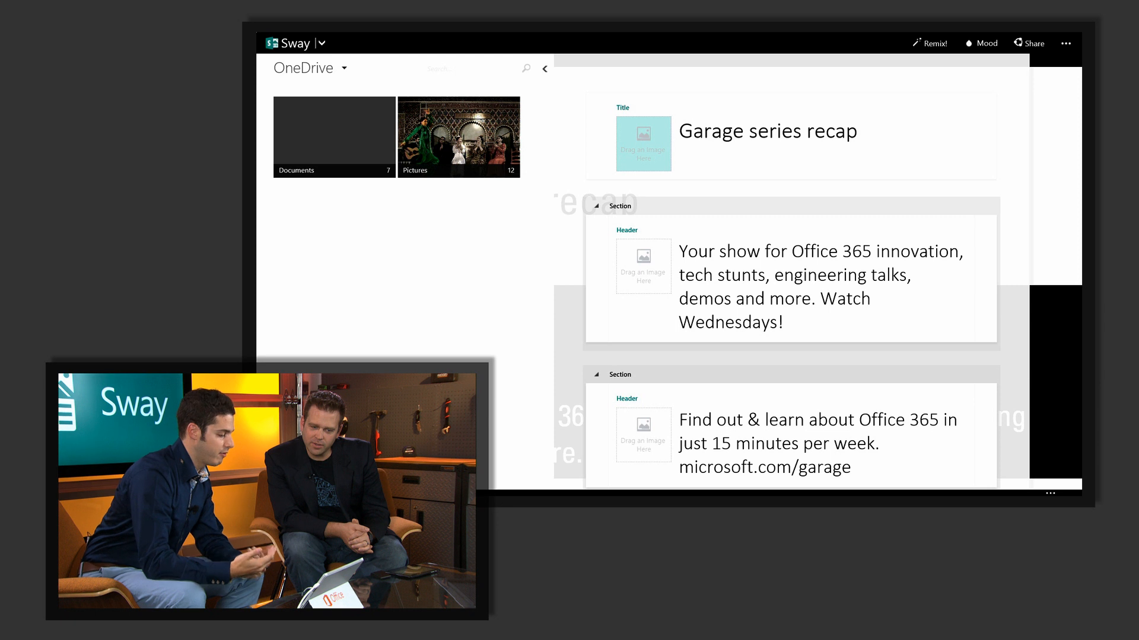
click(458, 137)
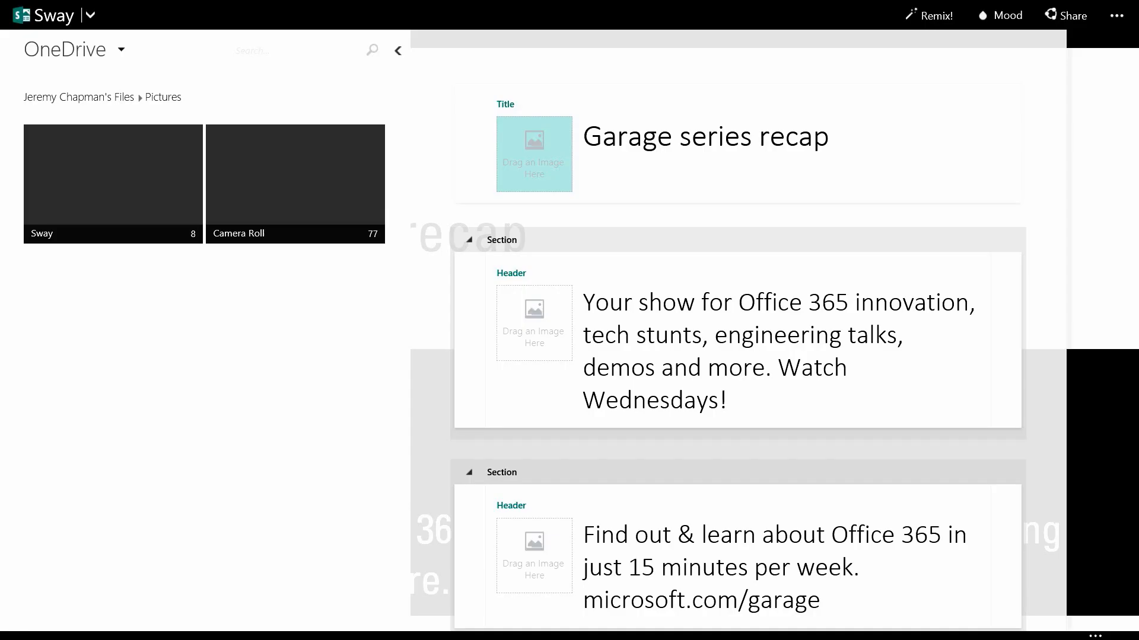
click(113, 184)
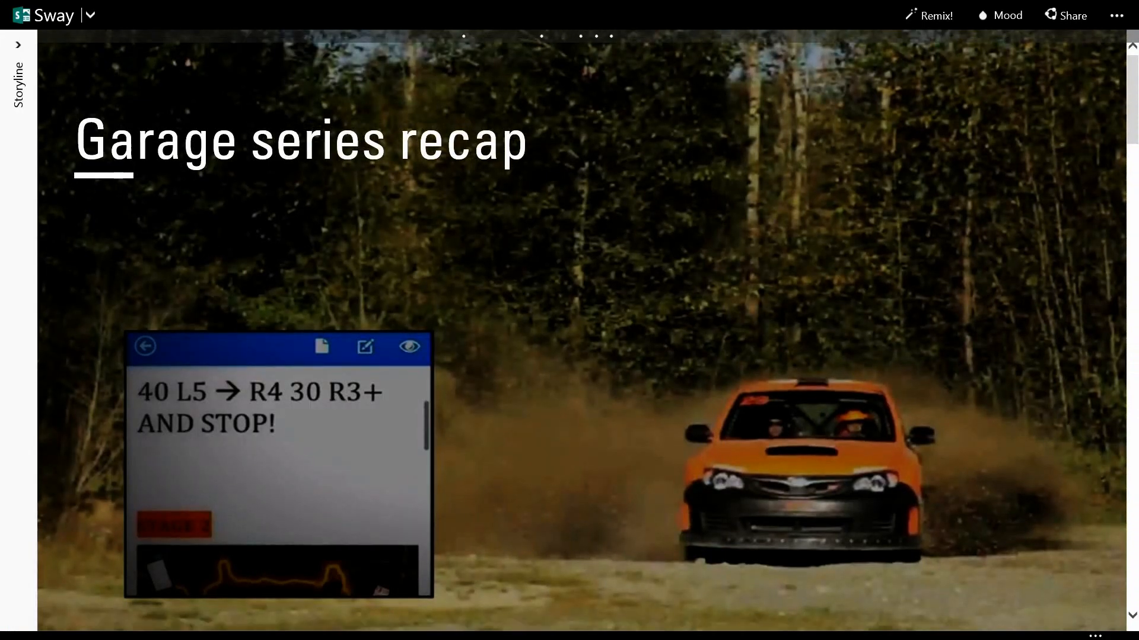
Step: Scroll through the Sway preview to check the title's rally car background
scroll(down, 3)
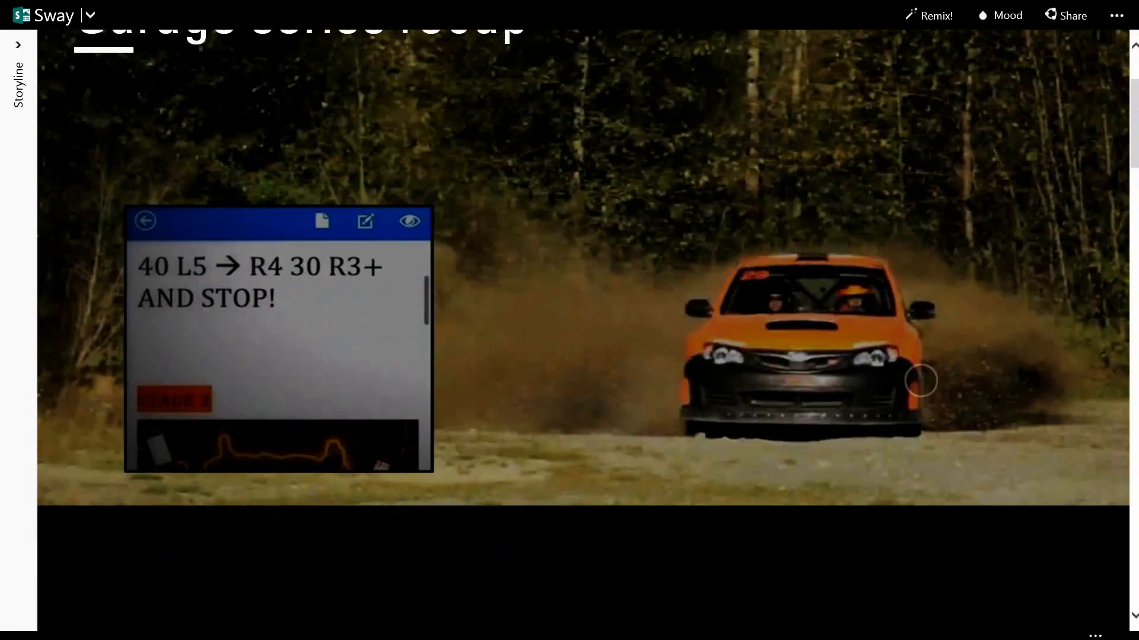
scroll(up, 3)
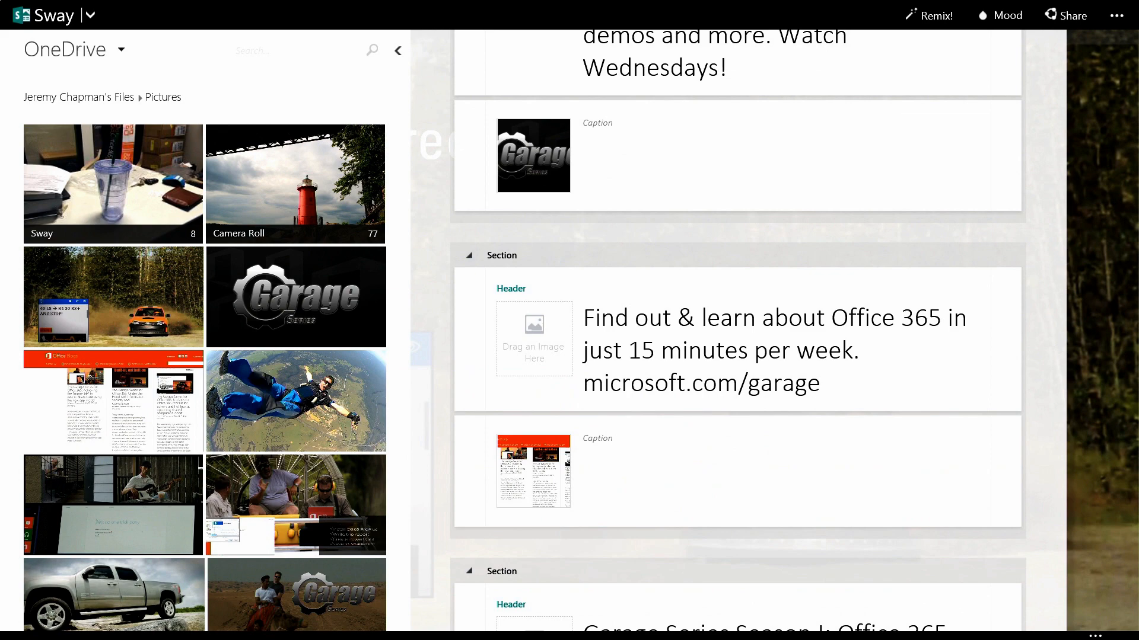
Step: Place the OneDrive photos onto the Season I and Season II header placeholders
scroll(down, 3)
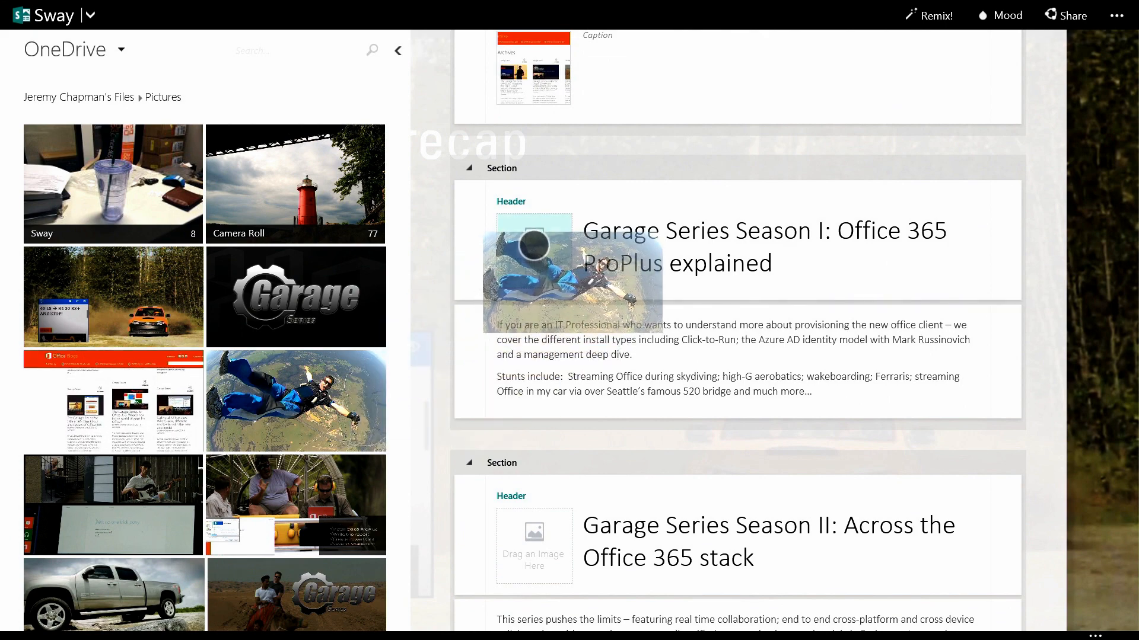
scroll(down, 3)
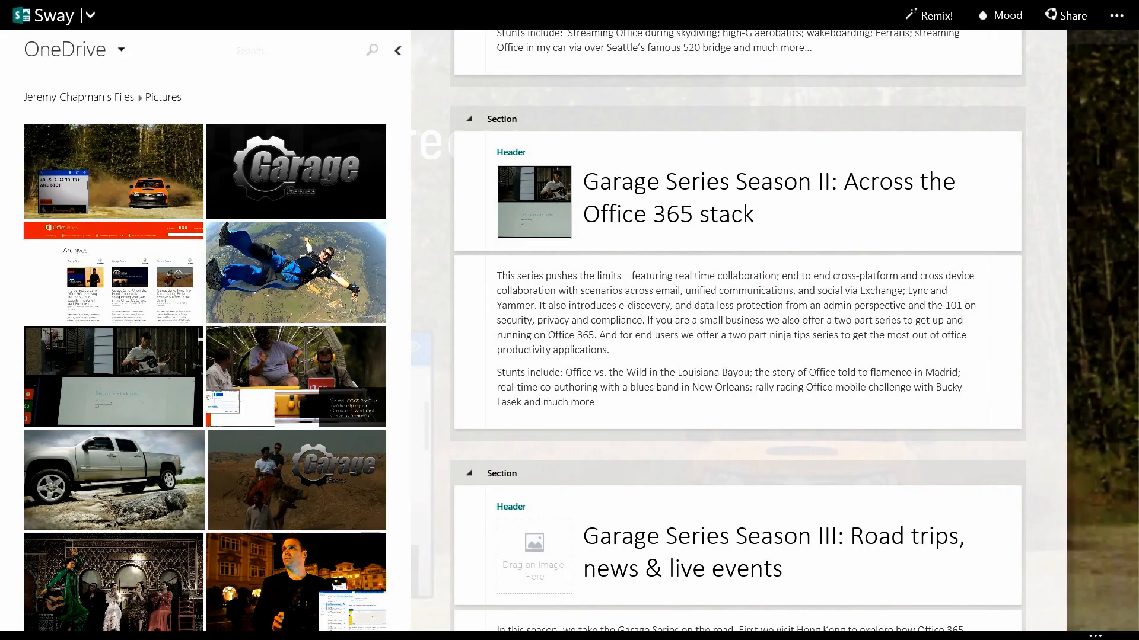
click(114, 479)
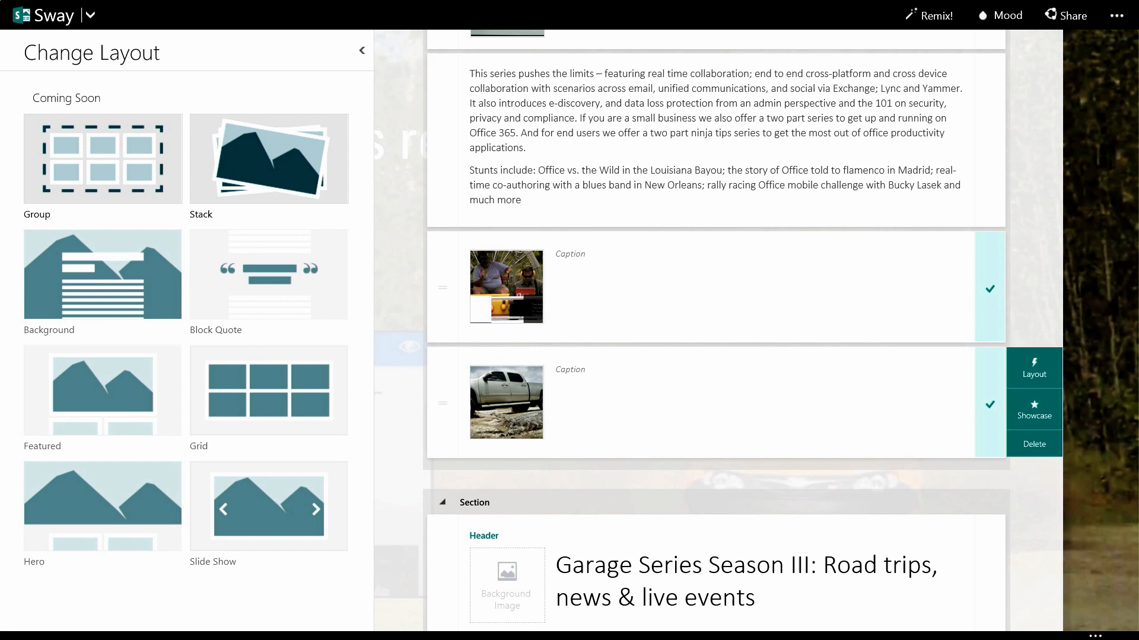
Step: Stack the studio and pickup truck photos, then return to the OneDrive picture library
click(268, 159)
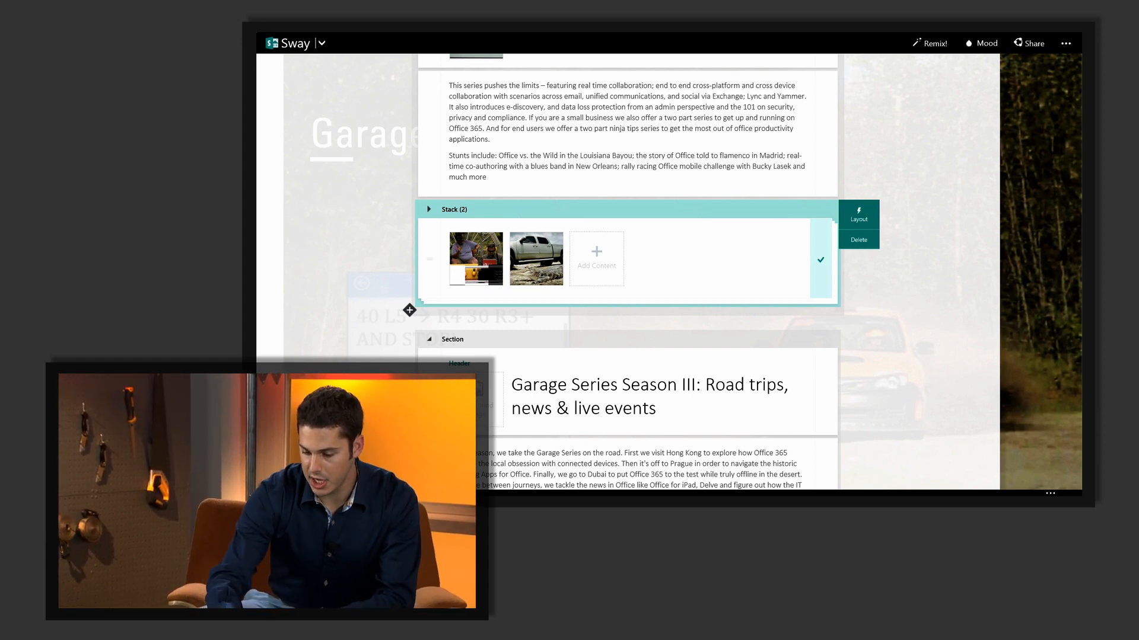
click(596, 257)
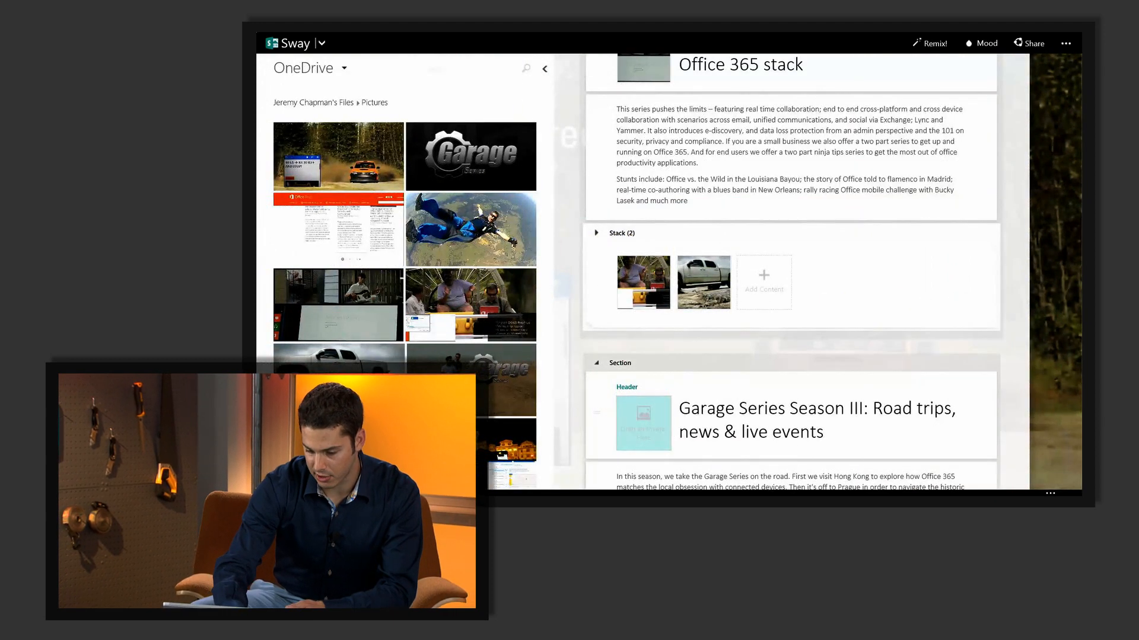
Step: Add the flamenco performance and night-time presenter photos as a group under Season III
scroll(down, 3)
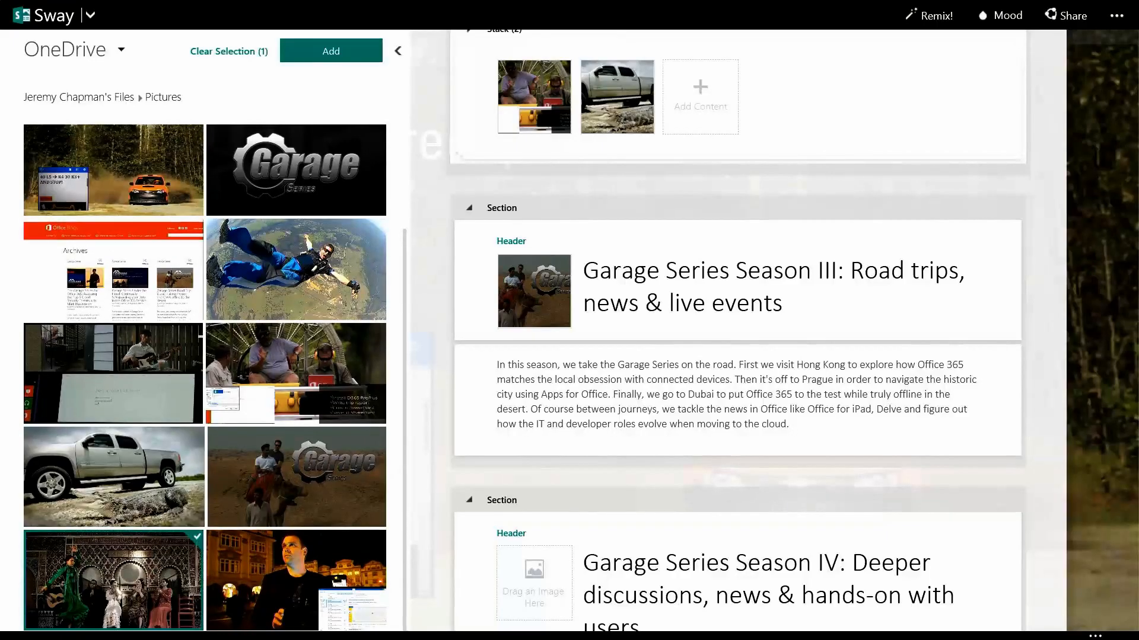
click(296, 580)
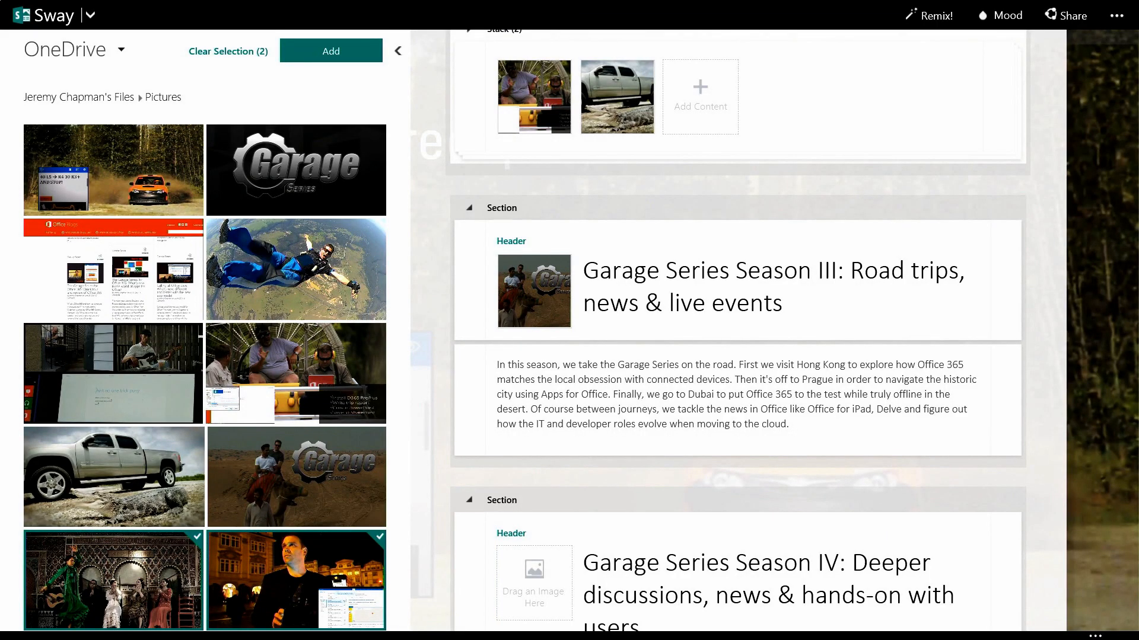
click(331, 51)
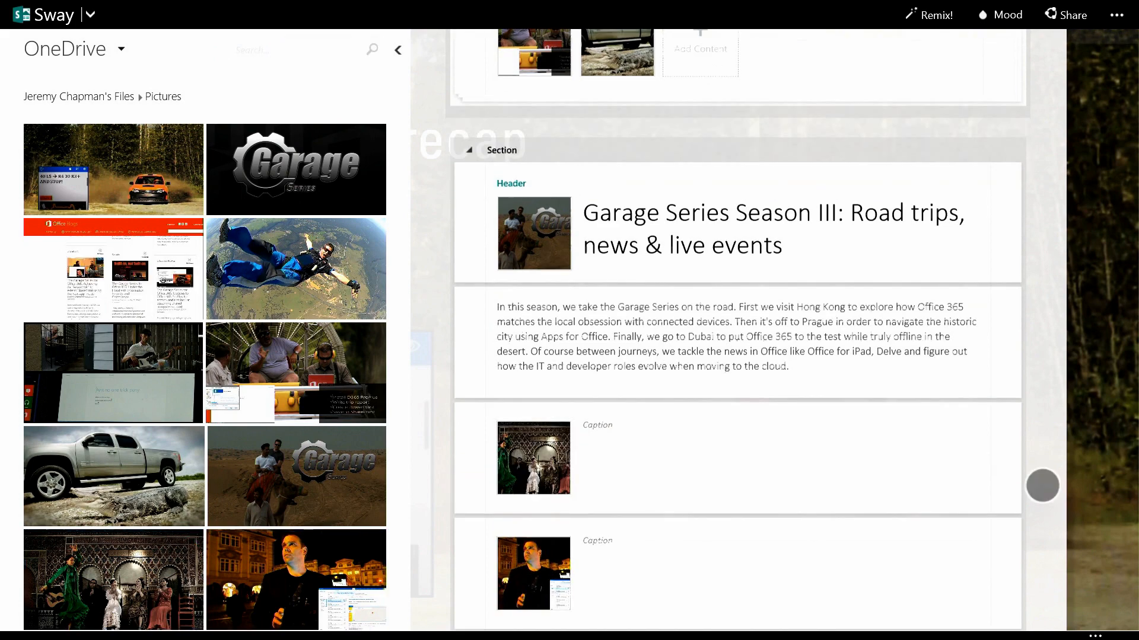
scroll(down, 3)
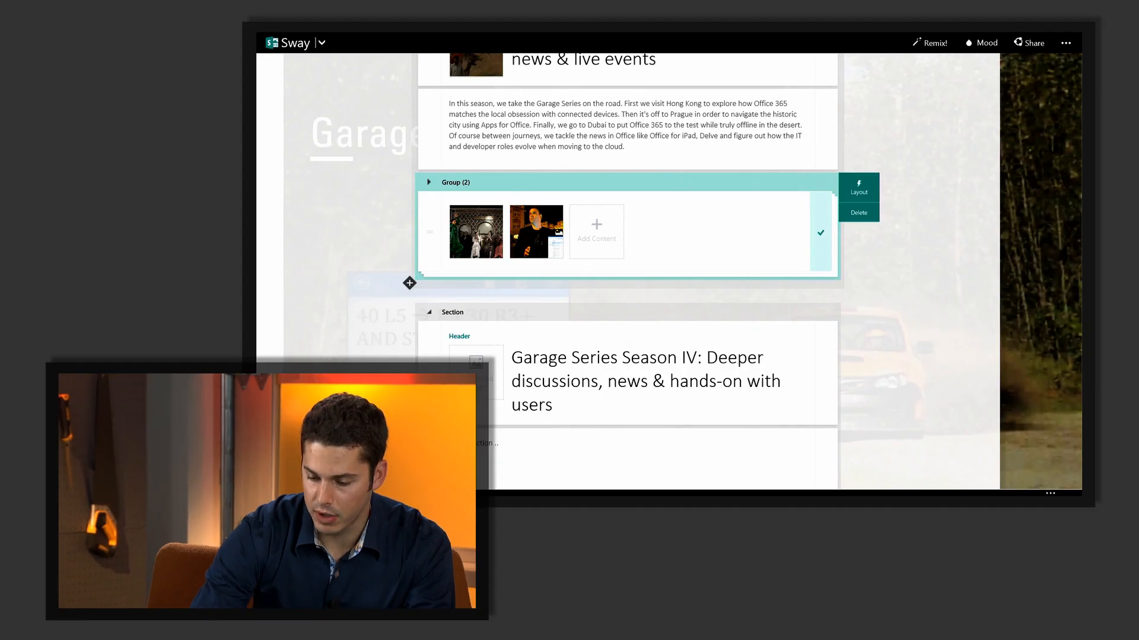
scroll(down, 3)
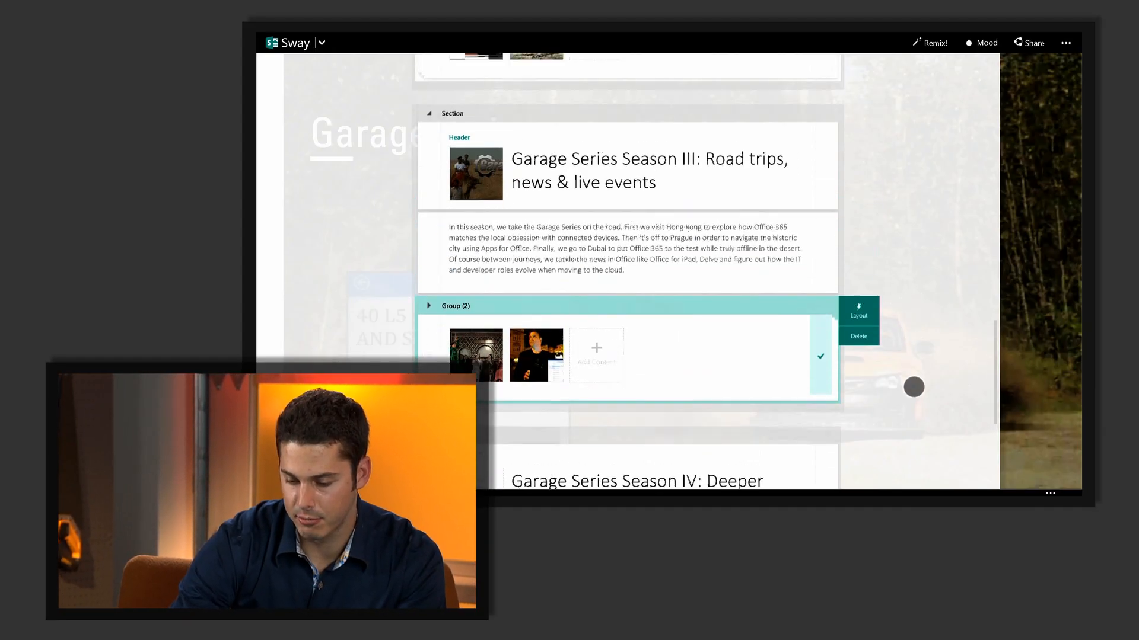
scroll(up, 3)
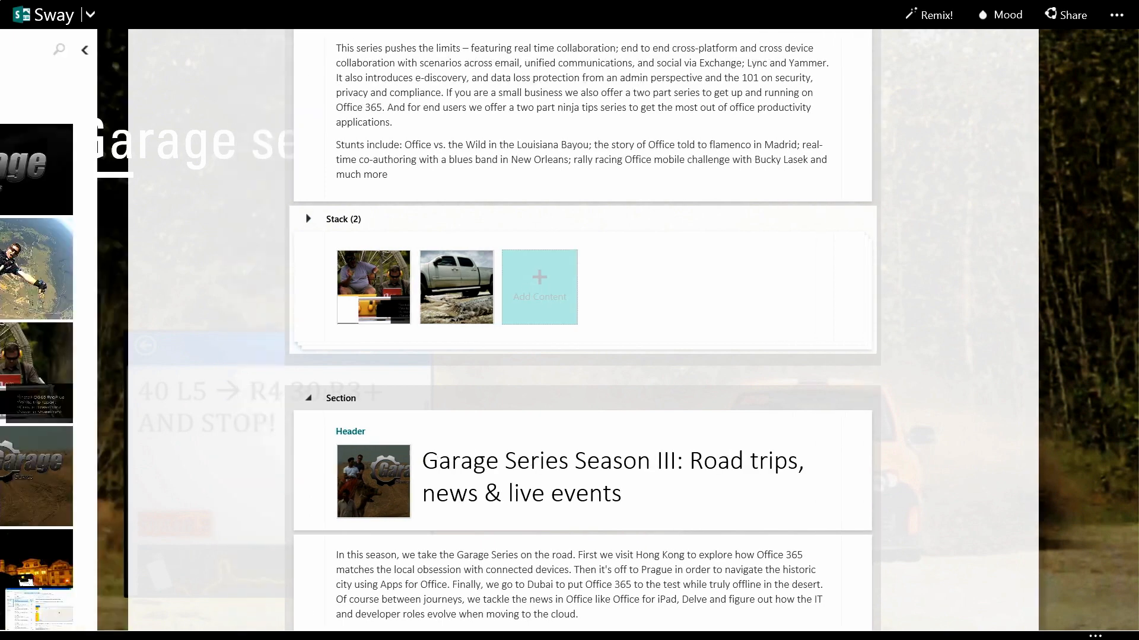
Step: Search YouTube for 'office 365 garage' and add the Garage Series videos under Seasons II and III
click(539, 287)
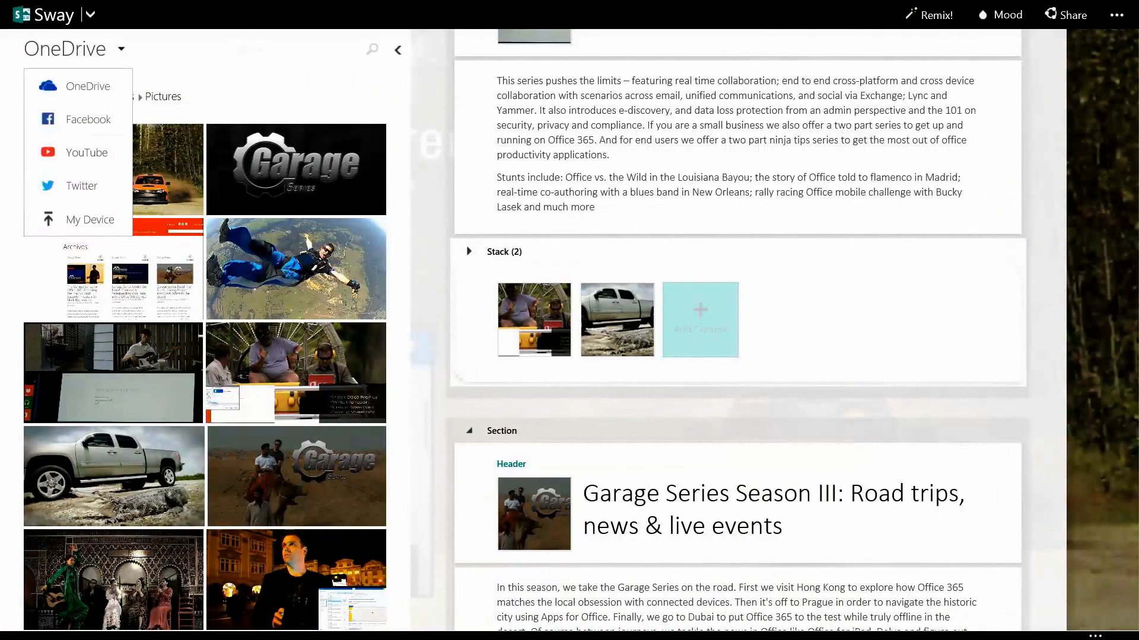
click(86, 153)
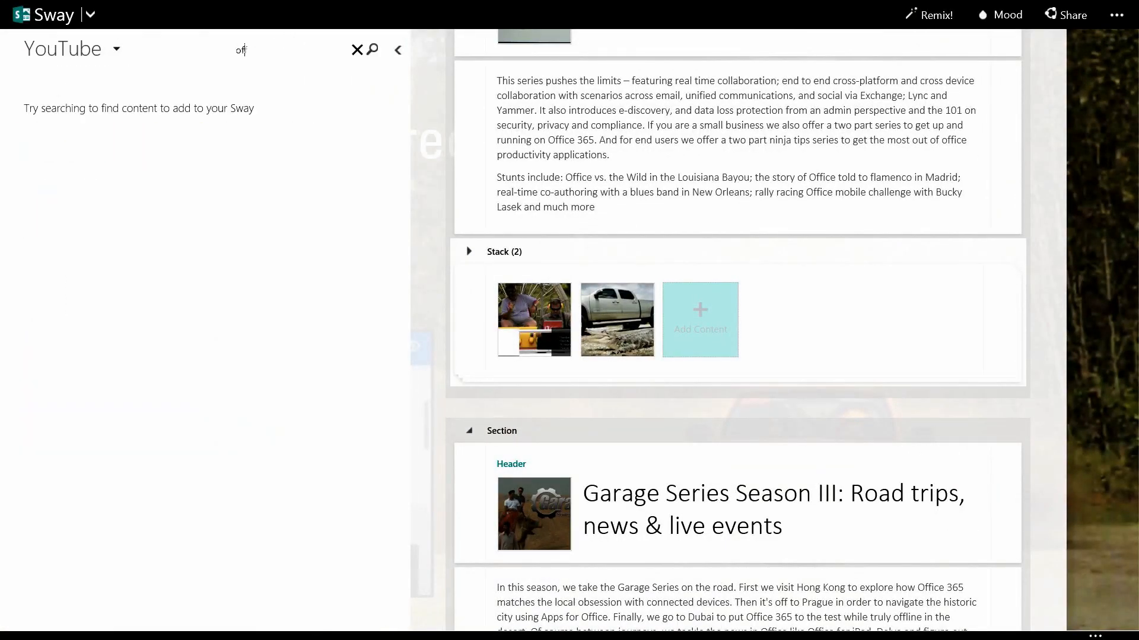
text(office 365 garage)
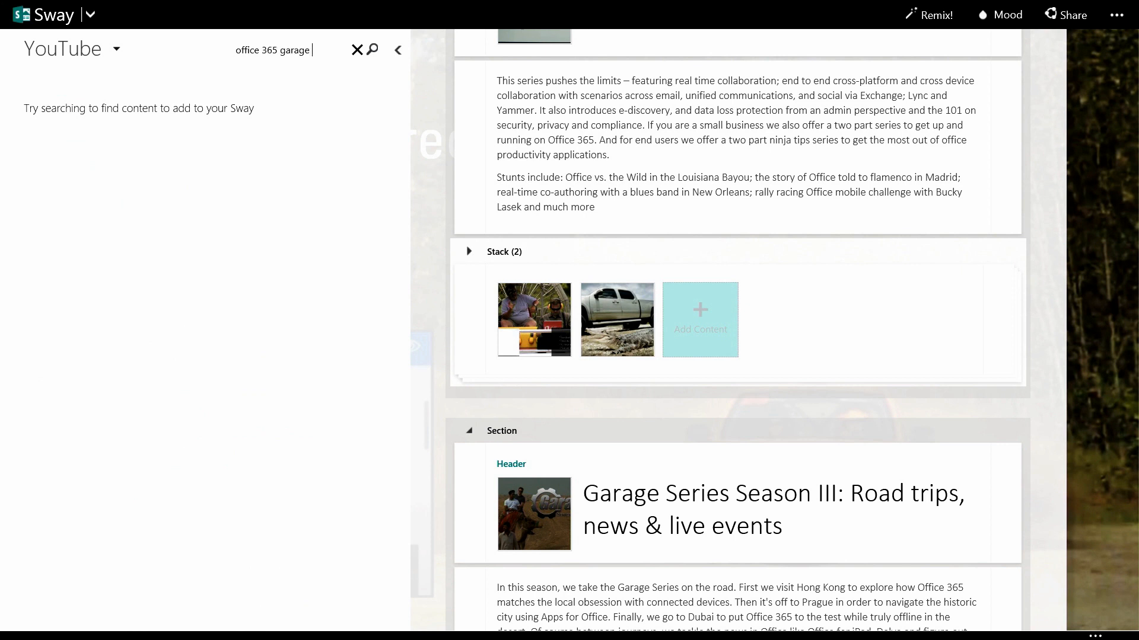
click(372, 50)
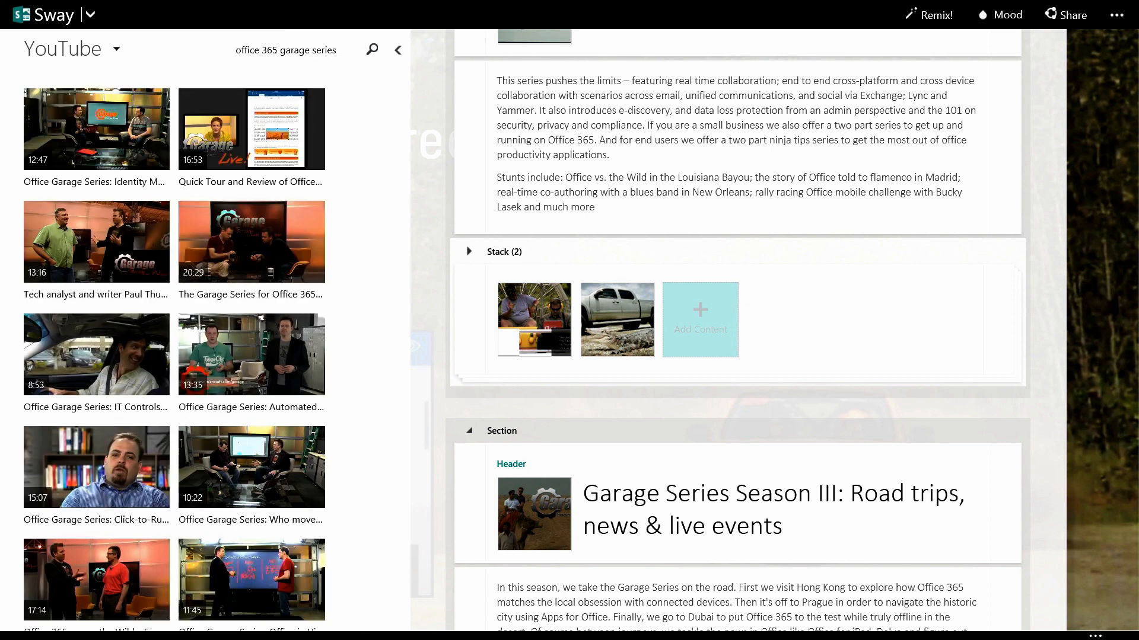
scroll(down, 3)
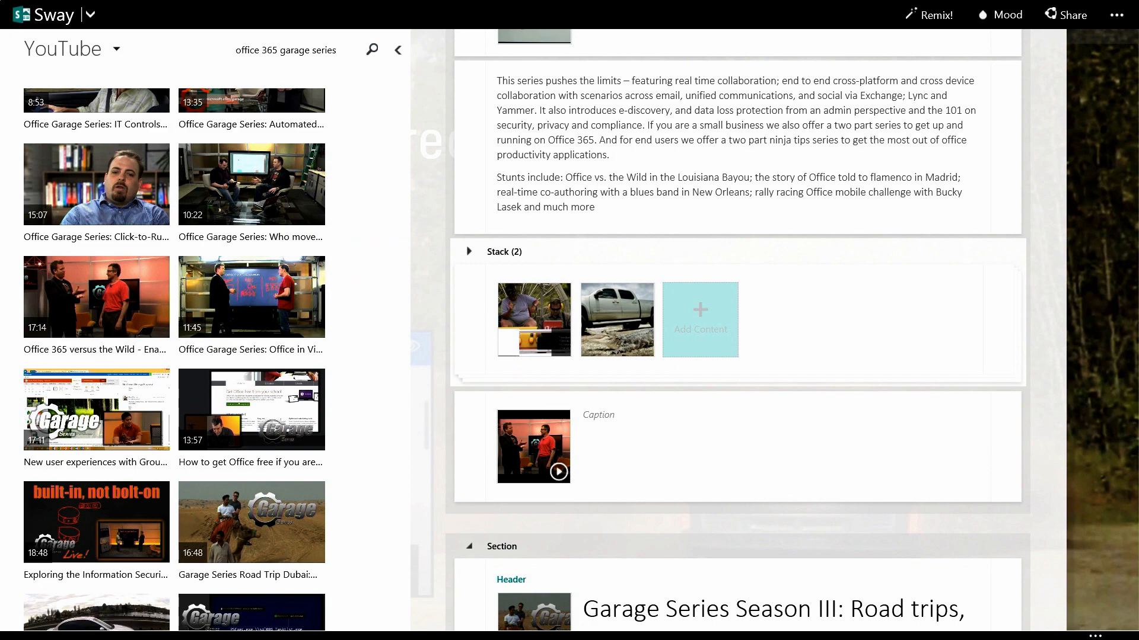
scroll(down, 3)
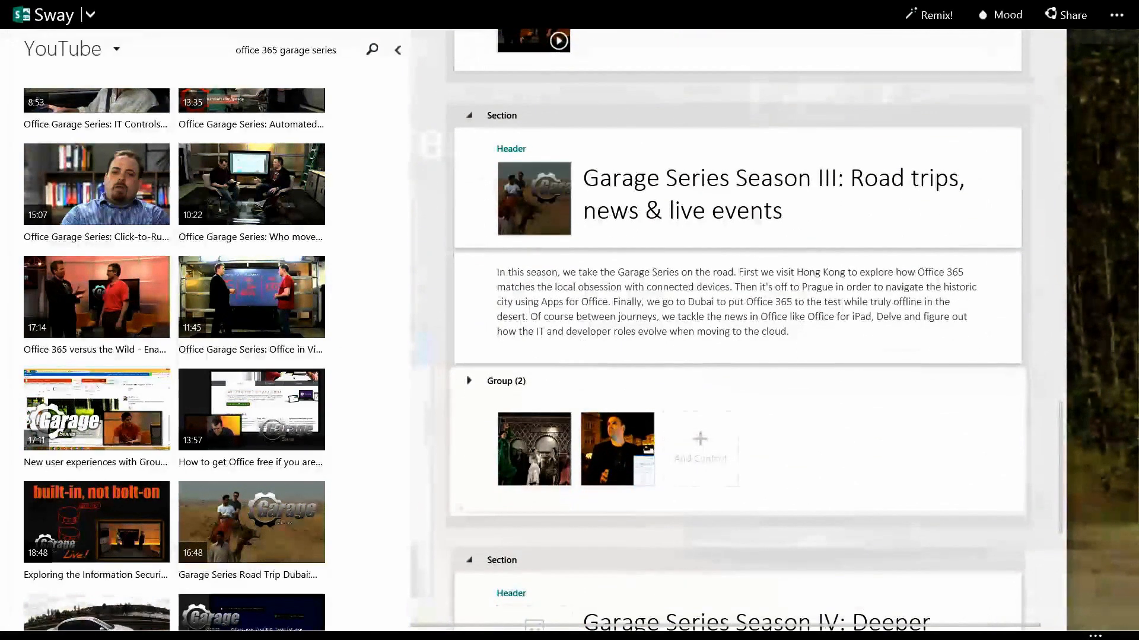
scroll(down, 3)
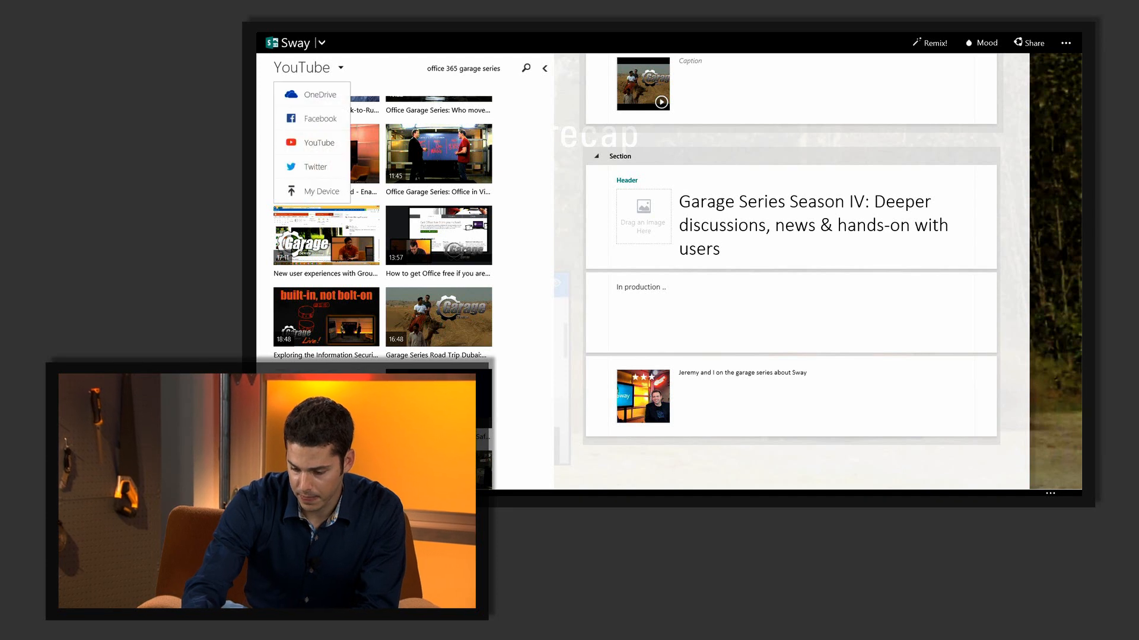
Step: Switch the insert pane's content source to Twitter
click(314, 166)
text(#)
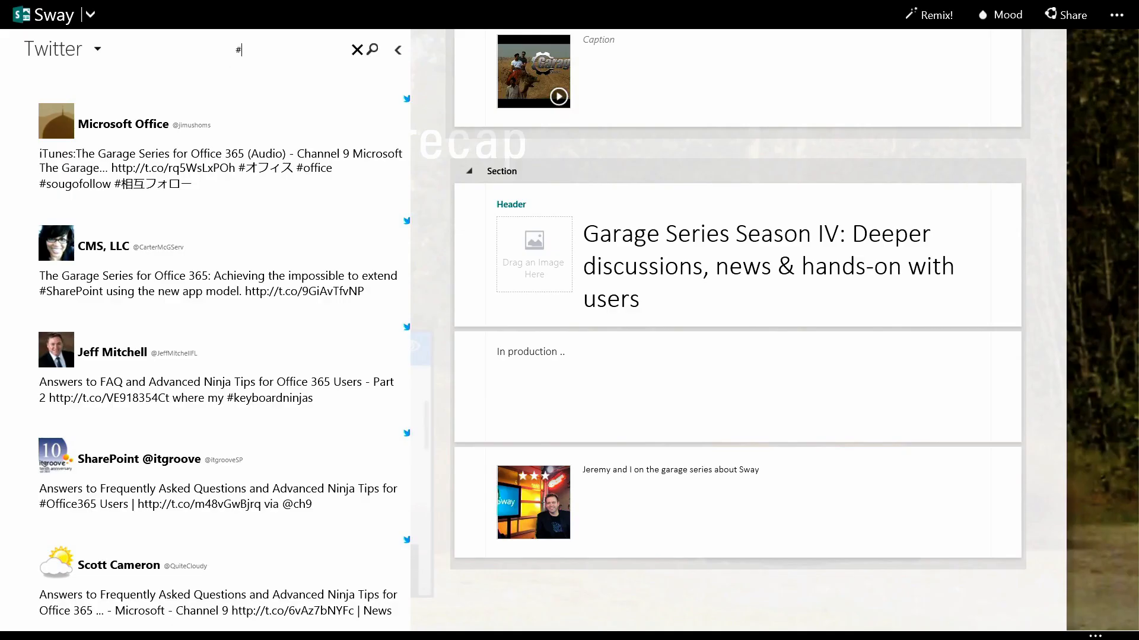
Step: Search Twitter for 'garageseri' and add the #GarageSeries tweet under Season IV
text(garageseries)
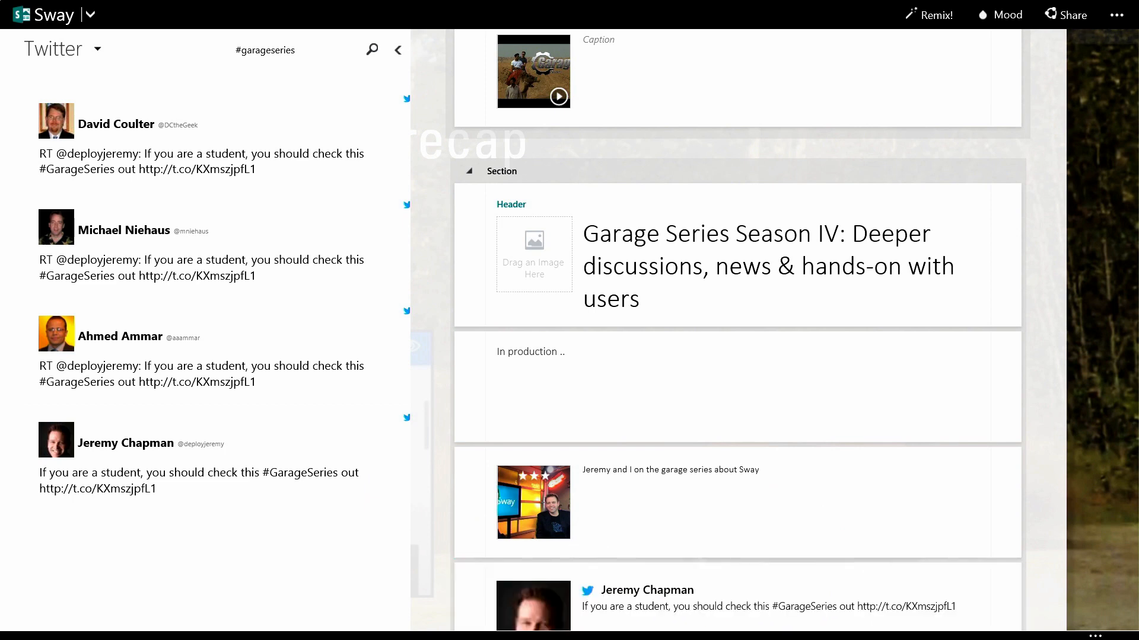
click(398, 50)
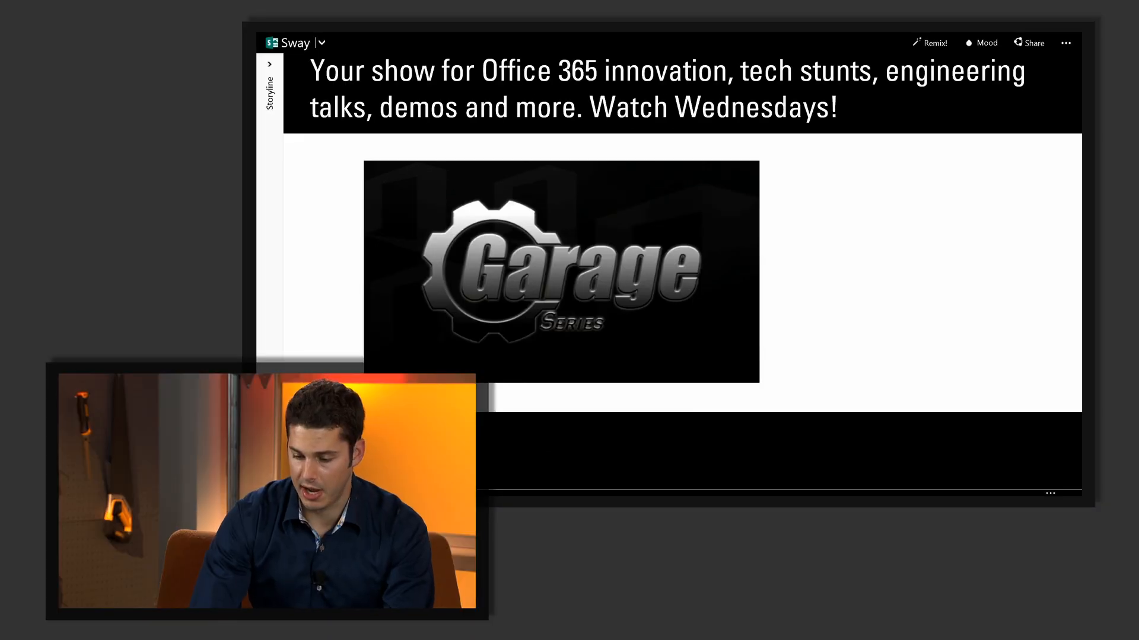
click(559, 261)
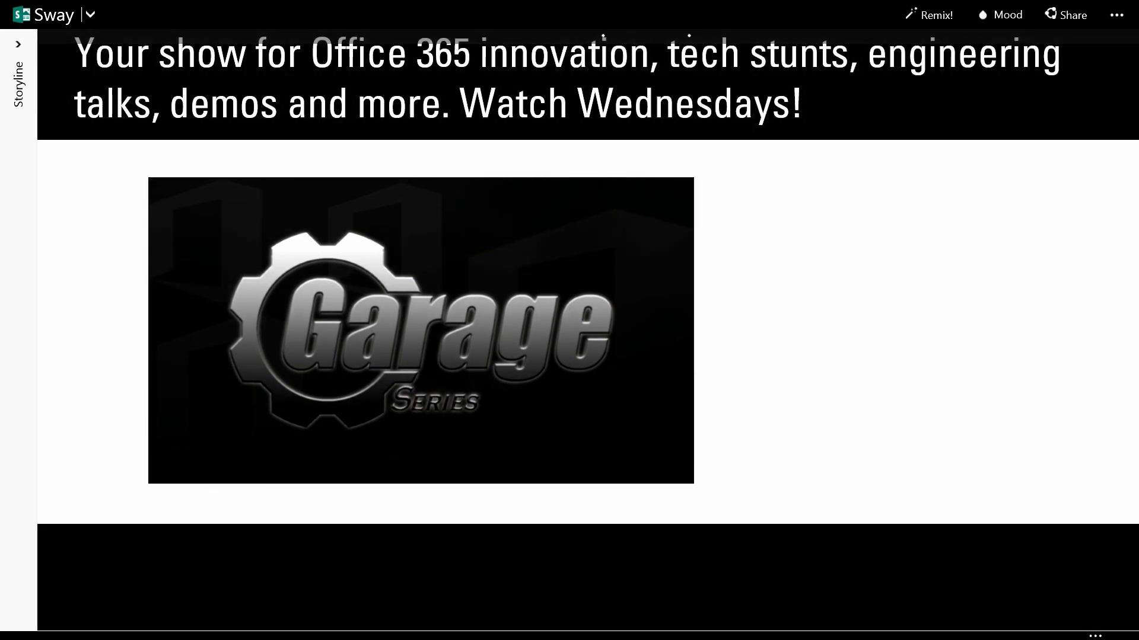
scroll(down, 3)
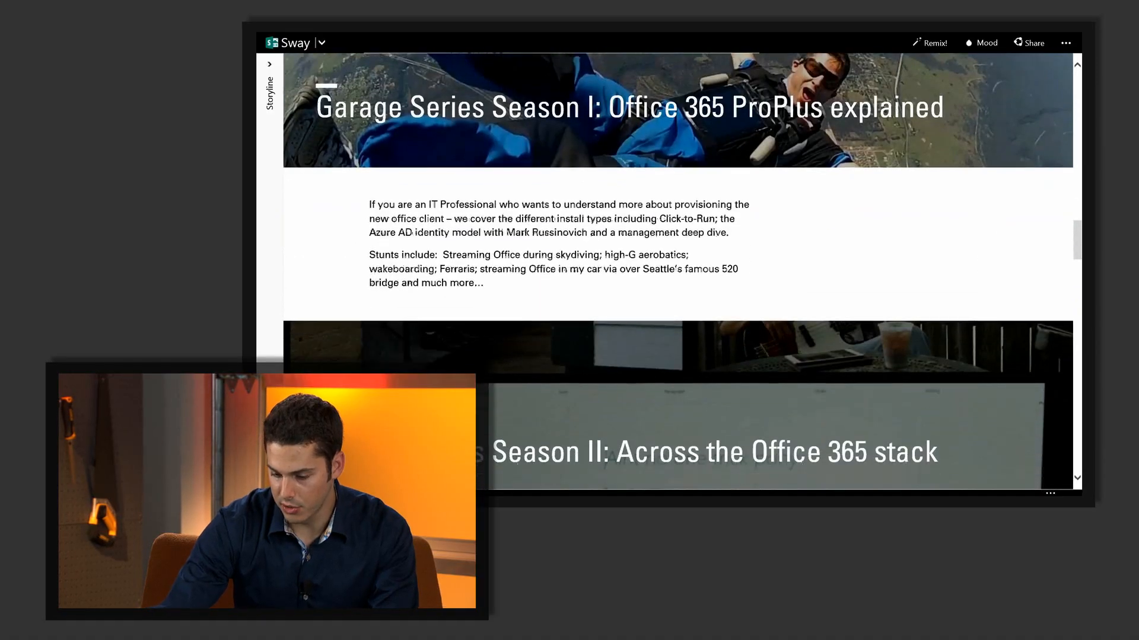
scroll(down, 3)
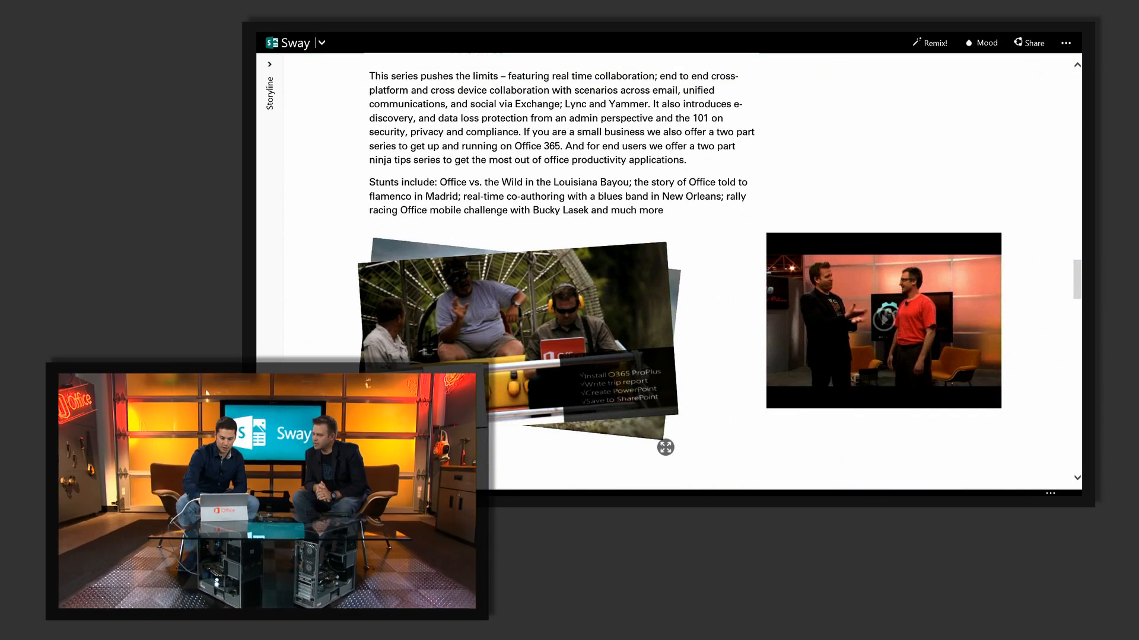
scroll(down, 3)
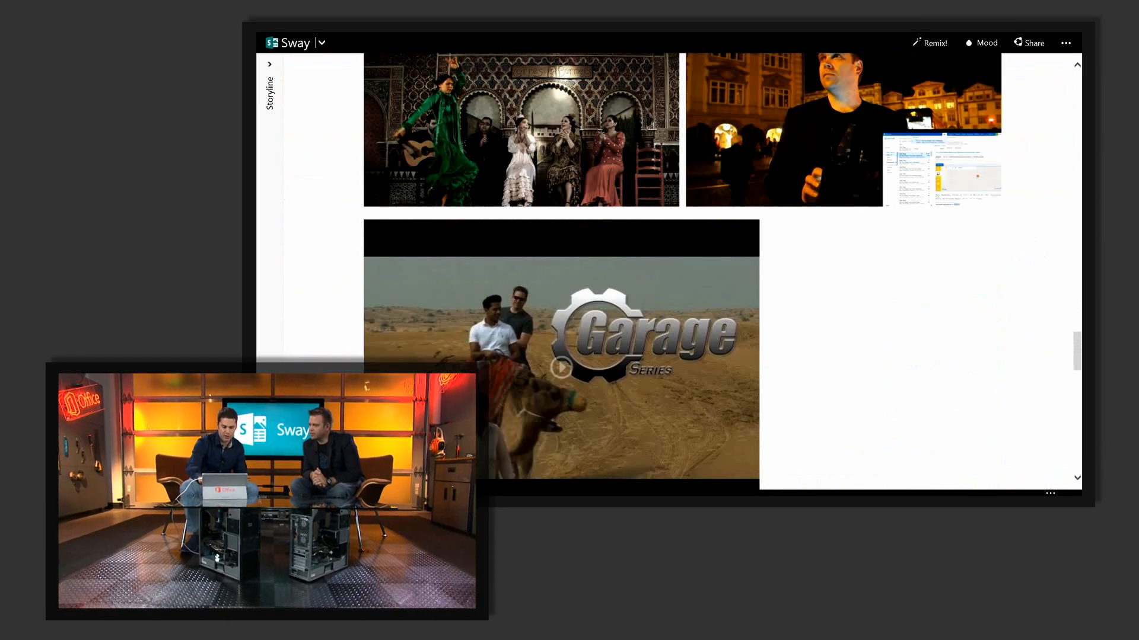
scroll(down, 3)
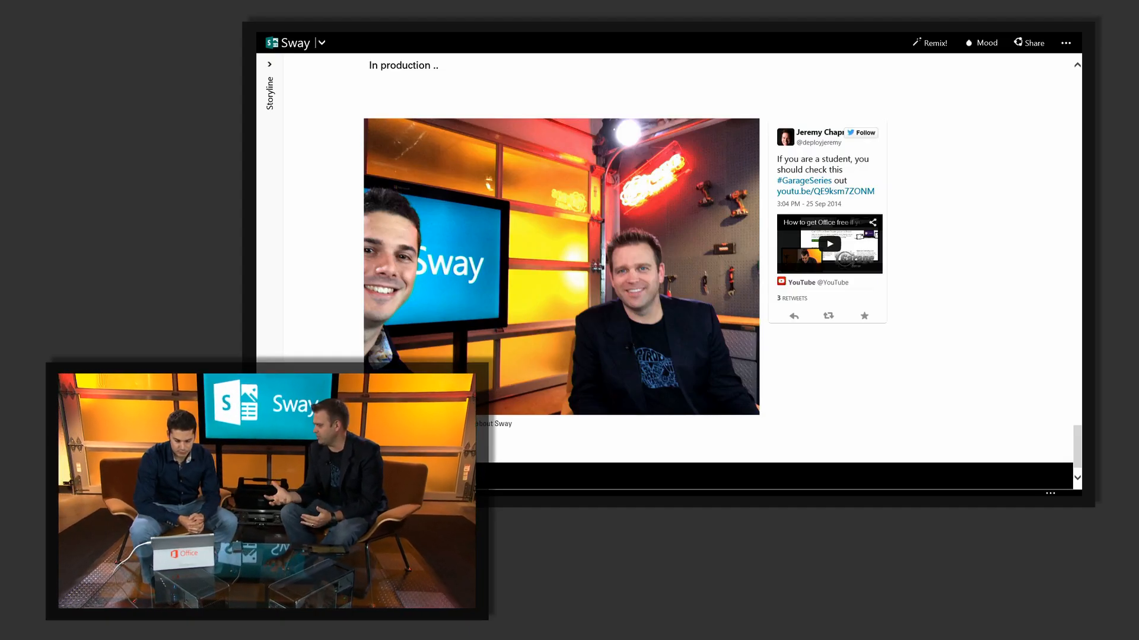
Step: Show the Structure layout options in the Mood pane
click(980, 42)
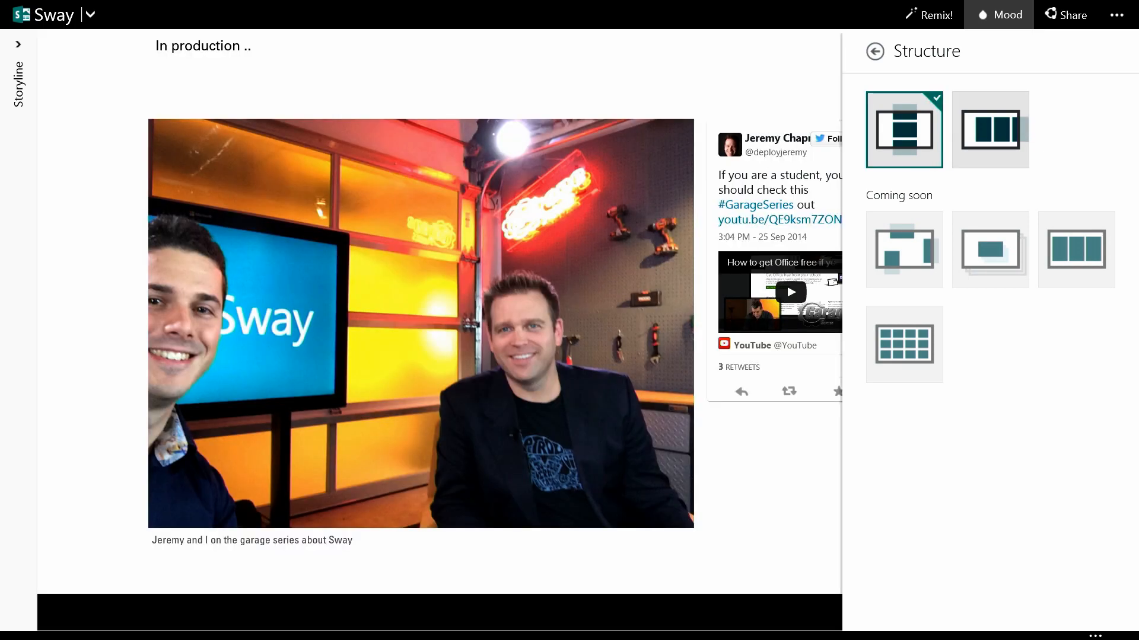
Step: Apply the horizontal structure, browse forward through the seasons, and move to the Color options
click(989, 129)
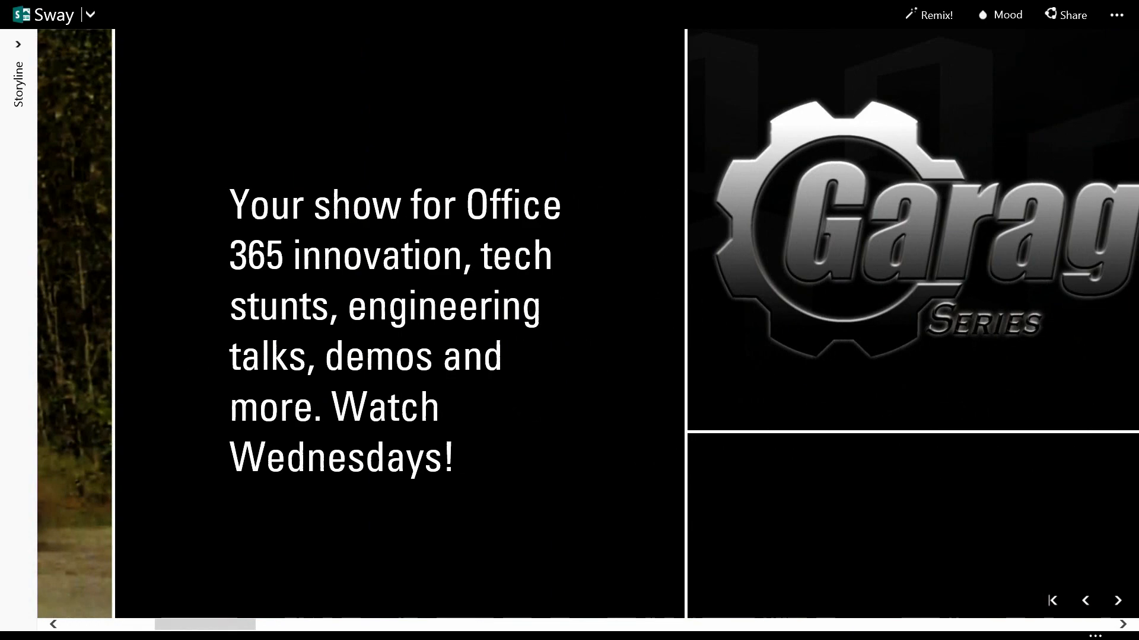
click(1118, 600)
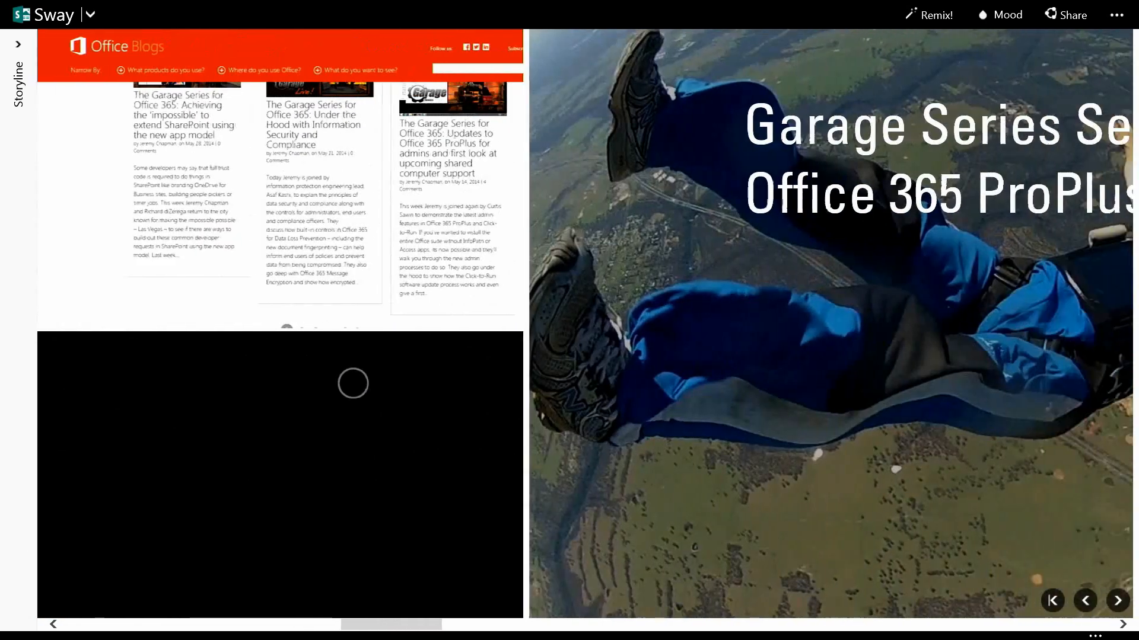
click(1117, 600)
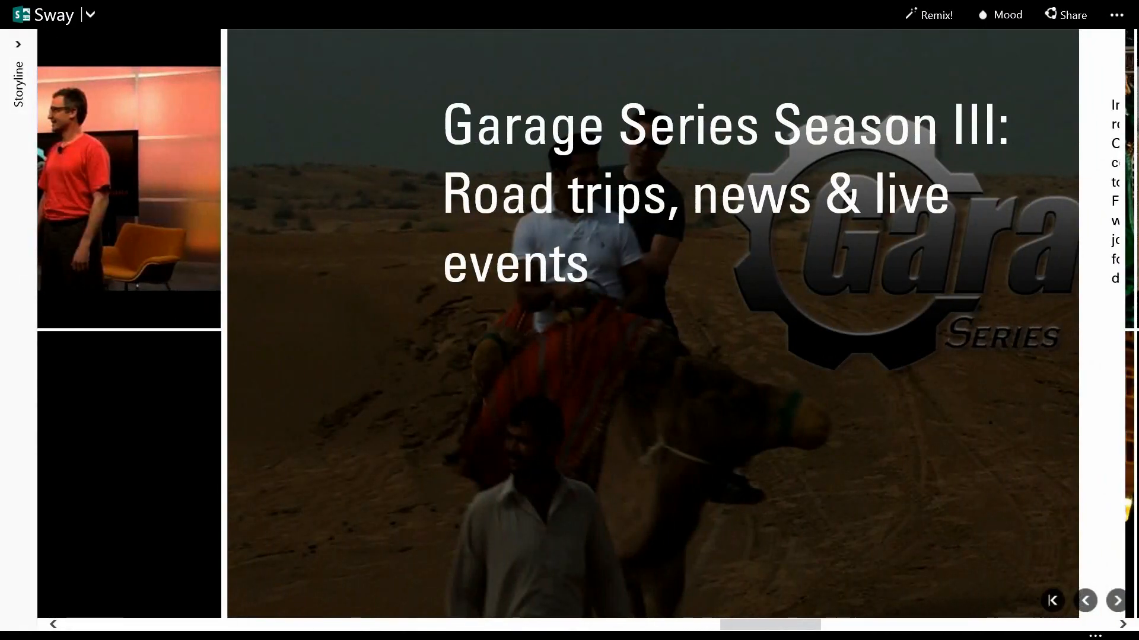
click(1004, 14)
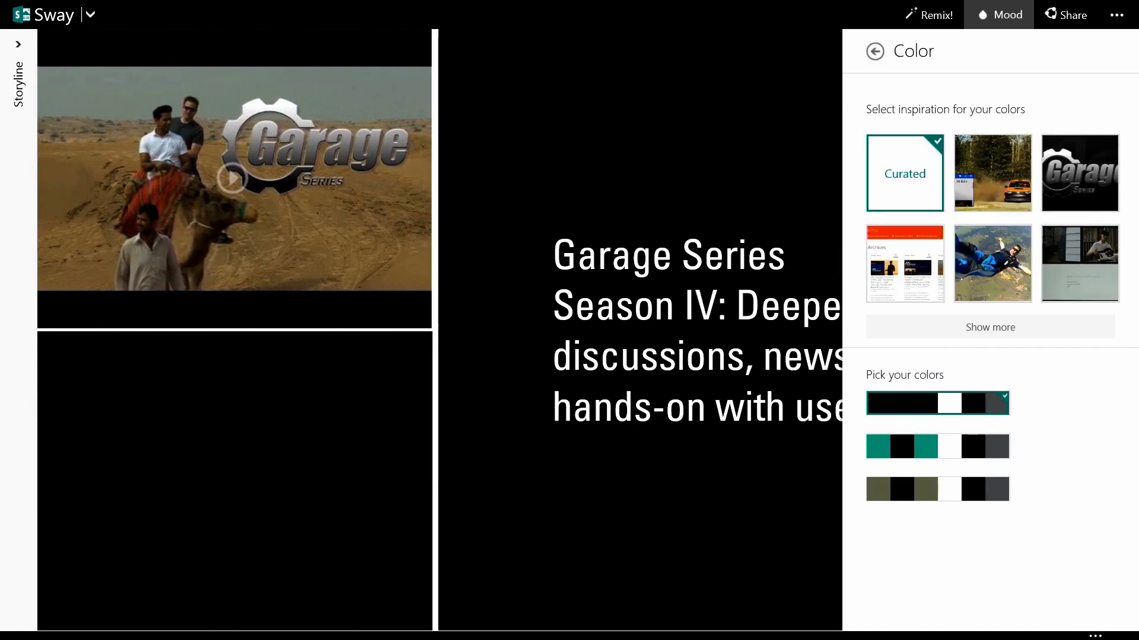
Step: Use the Office Blogs screenshot as colour inspiration and apply the dark brown and gold palette
click(904, 264)
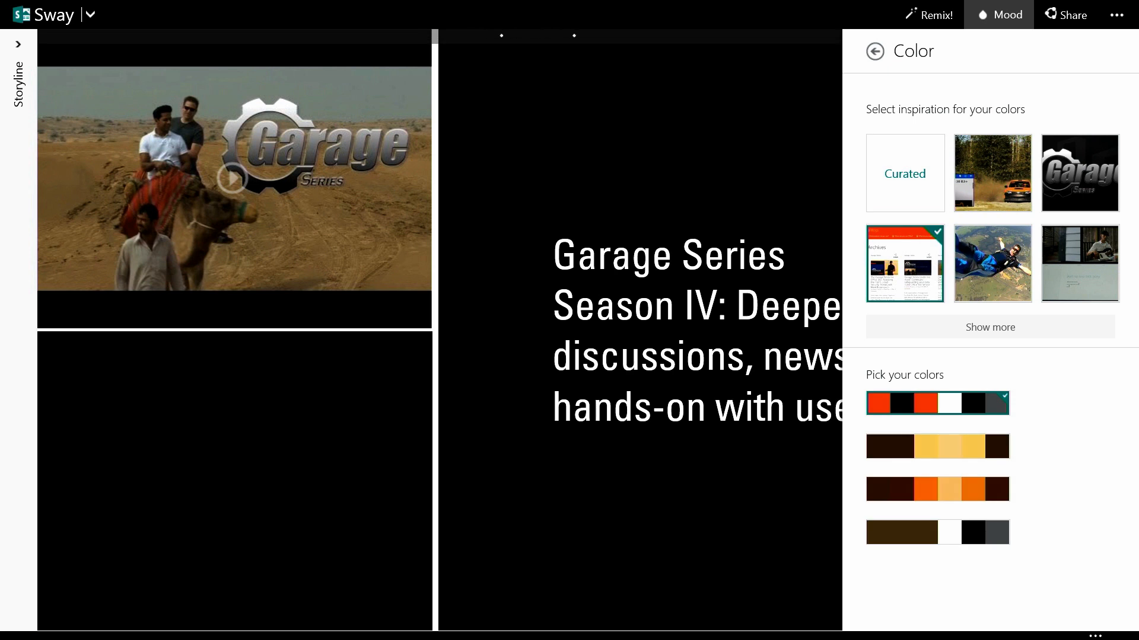
click(936, 446)
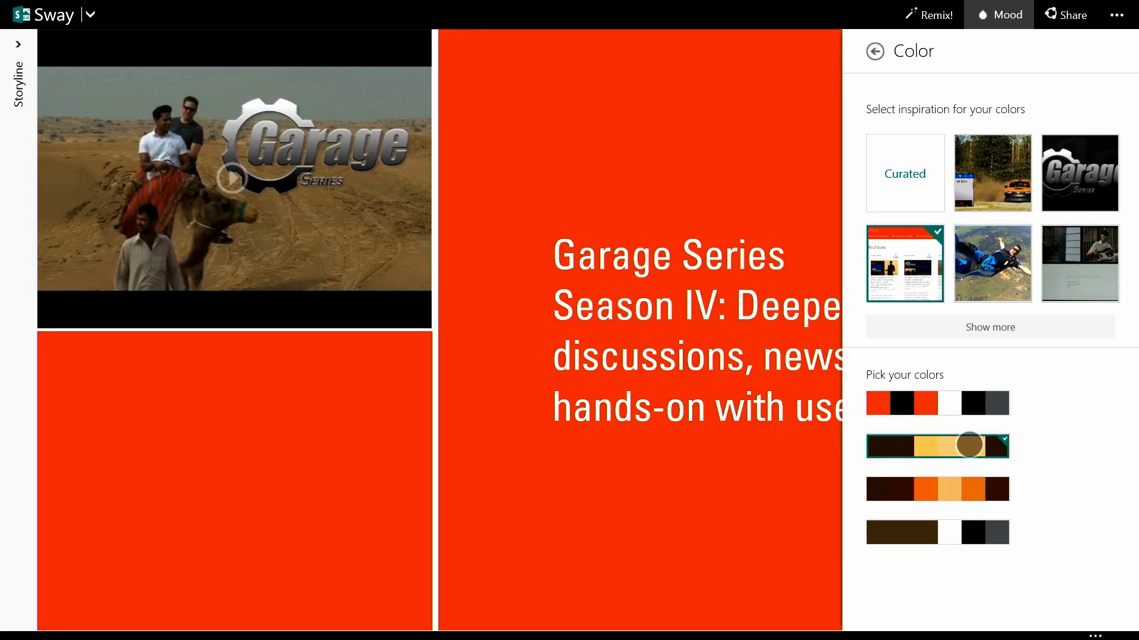
click(937, 404)
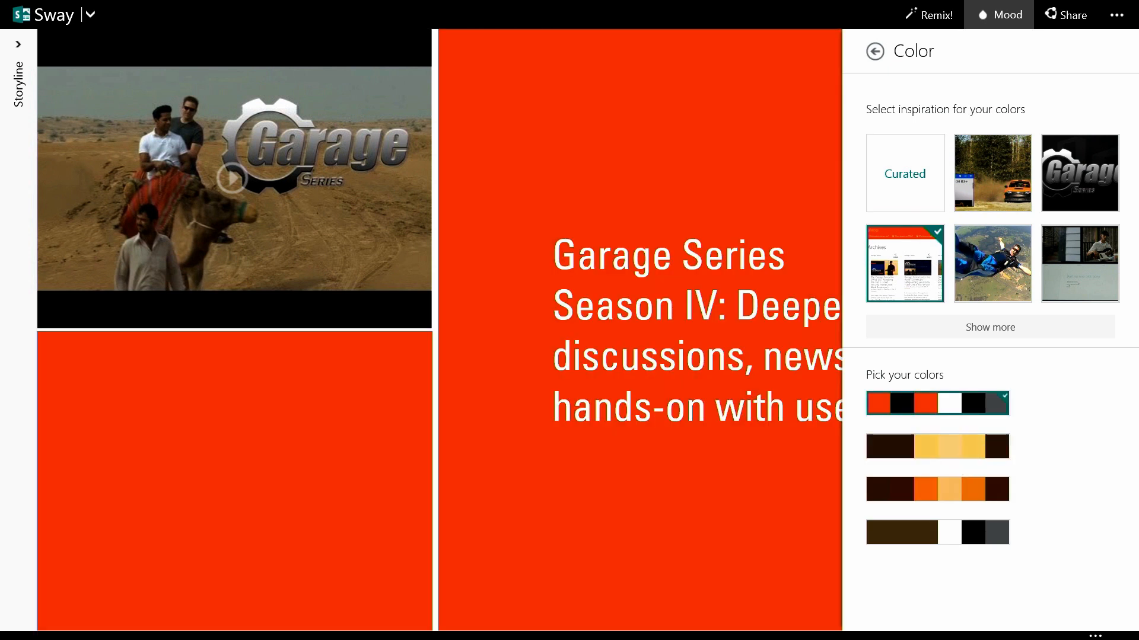
click(937, 447)
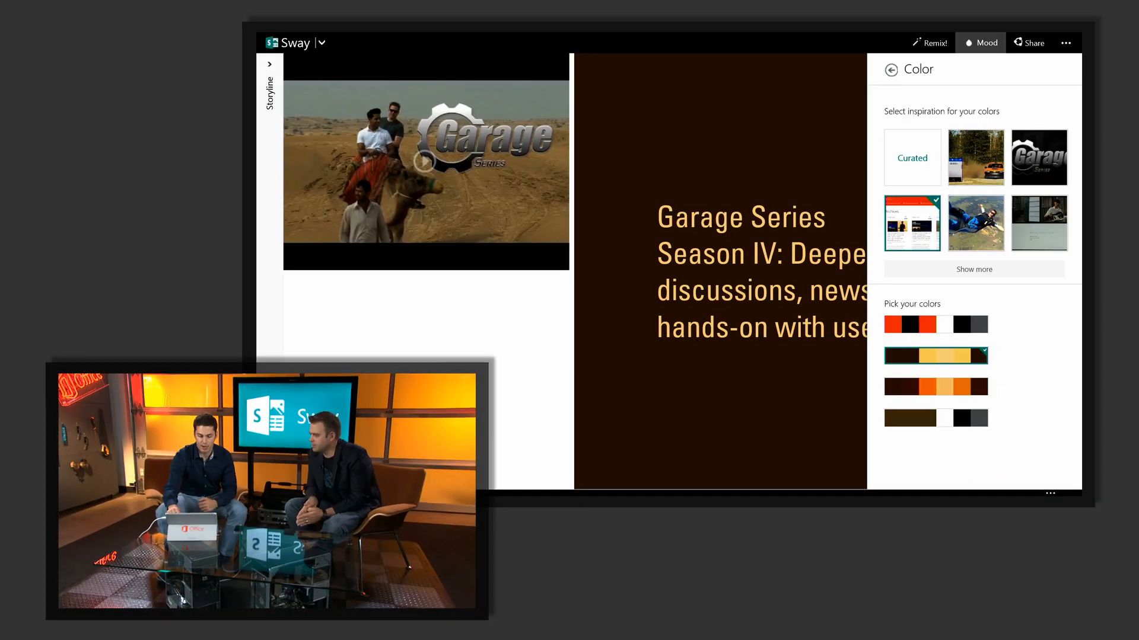
click(891, 69)
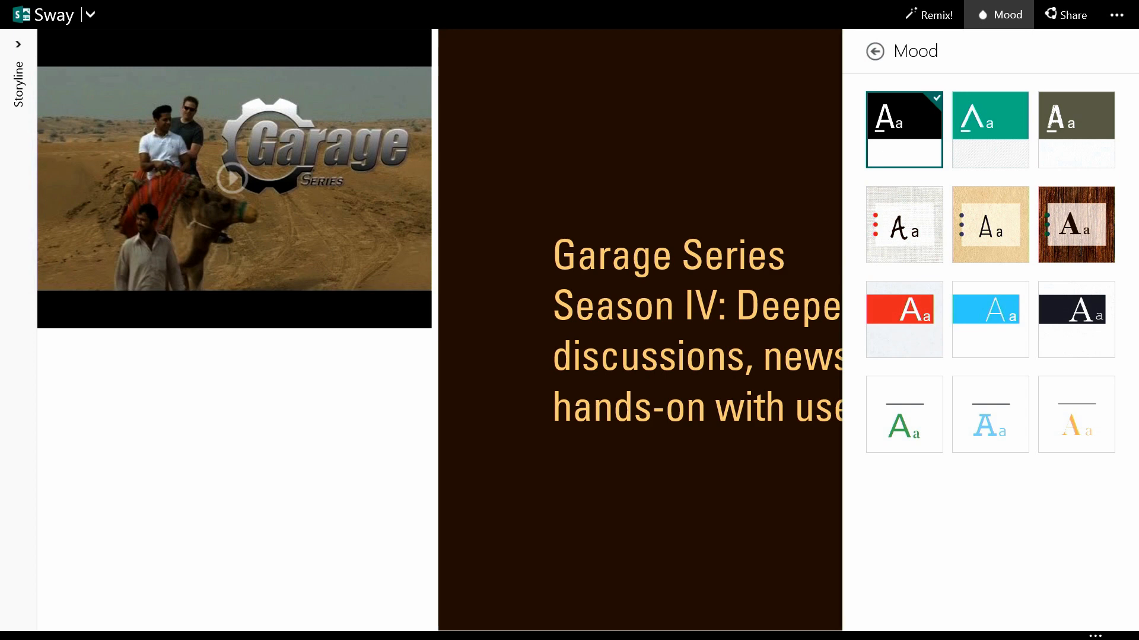
Step: Apply the gritty grey mood with bold all-caps heading font to the recap
click(1075, 129)
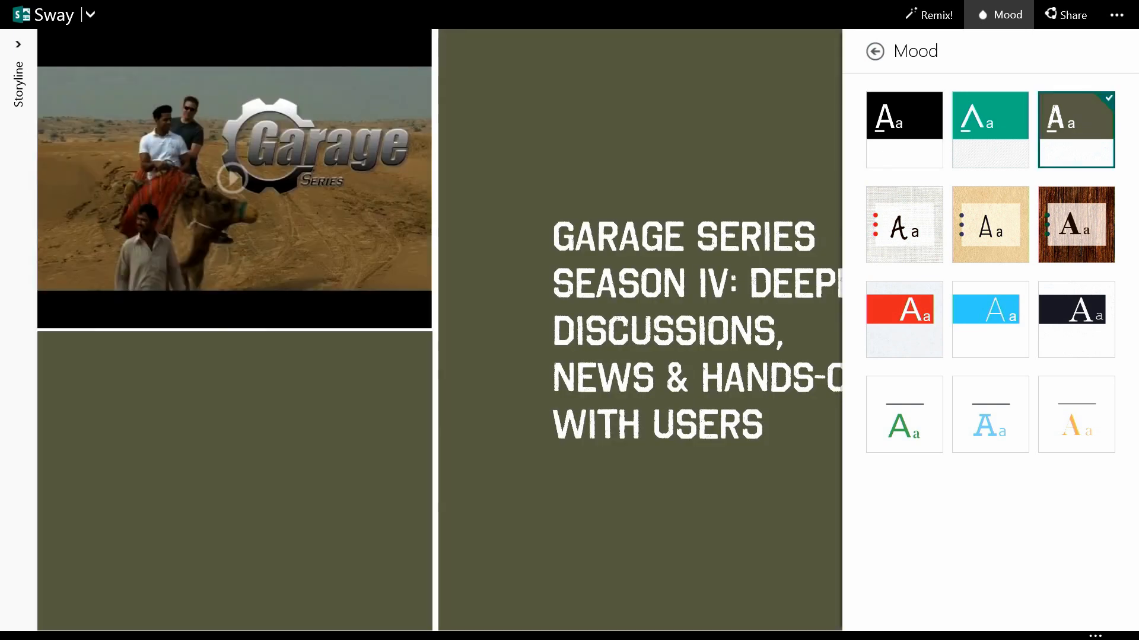
scroll(down, 3)
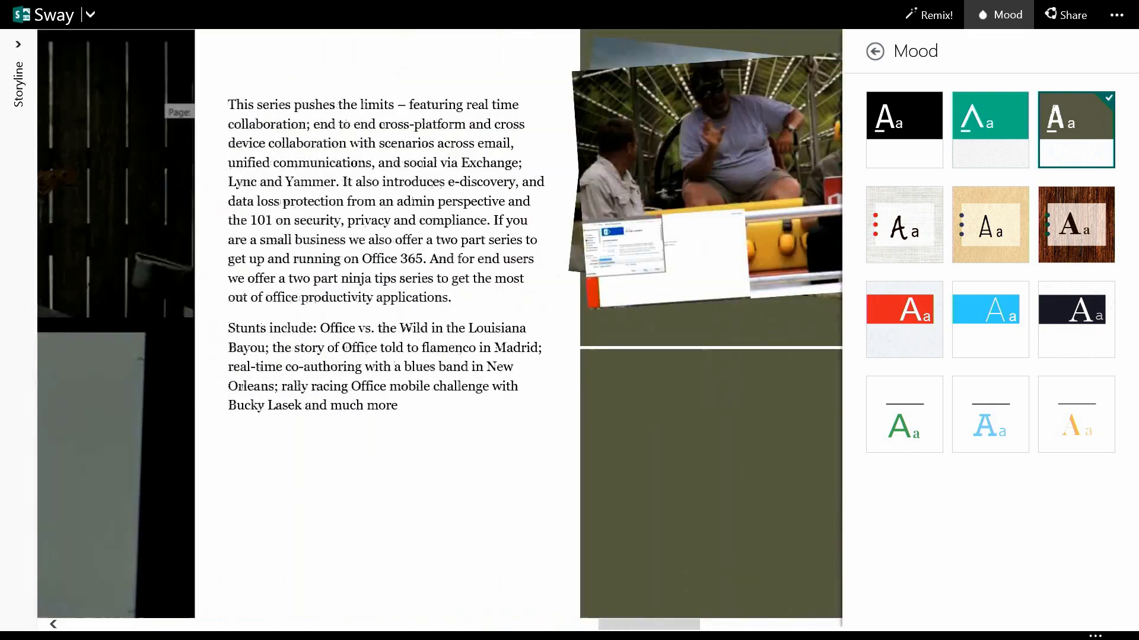